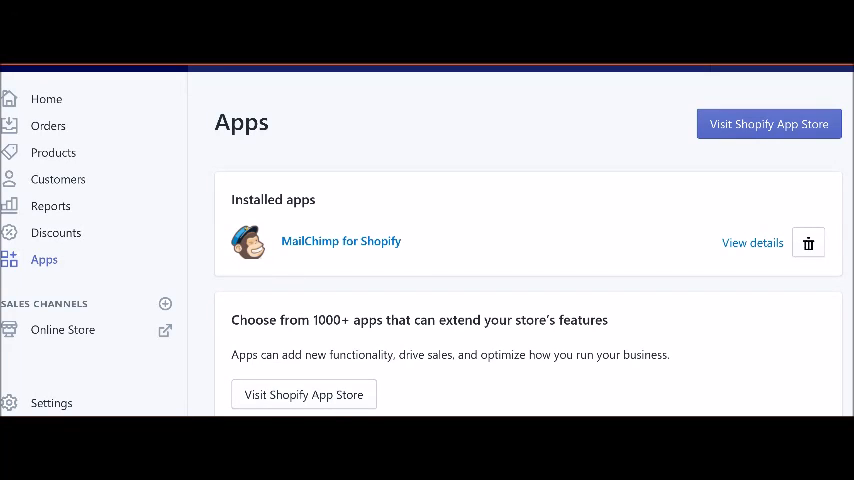
mouse_move(521, 317)
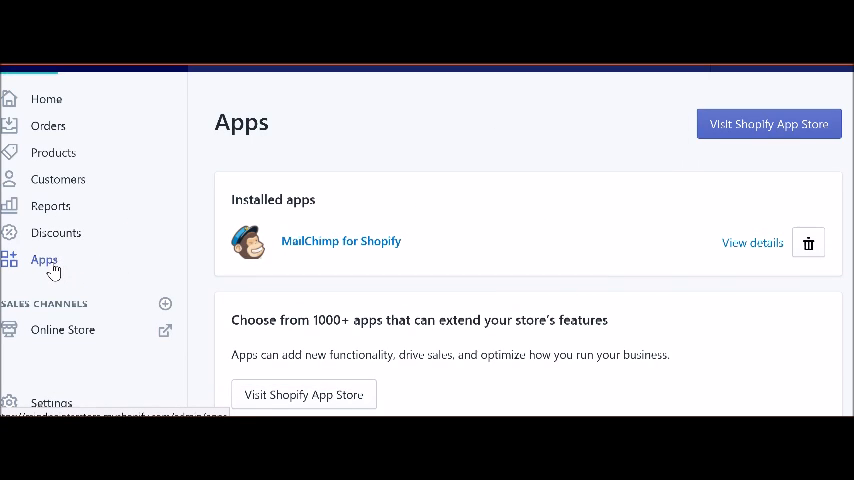
Search the Shopify App Store for 'oberlo' and open the Oberlo app page
left_click(769, 123)
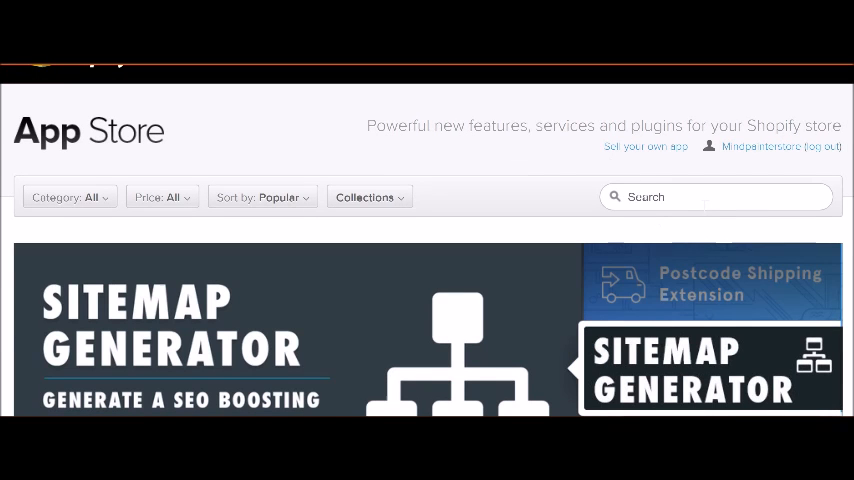
left_click(716, 197)
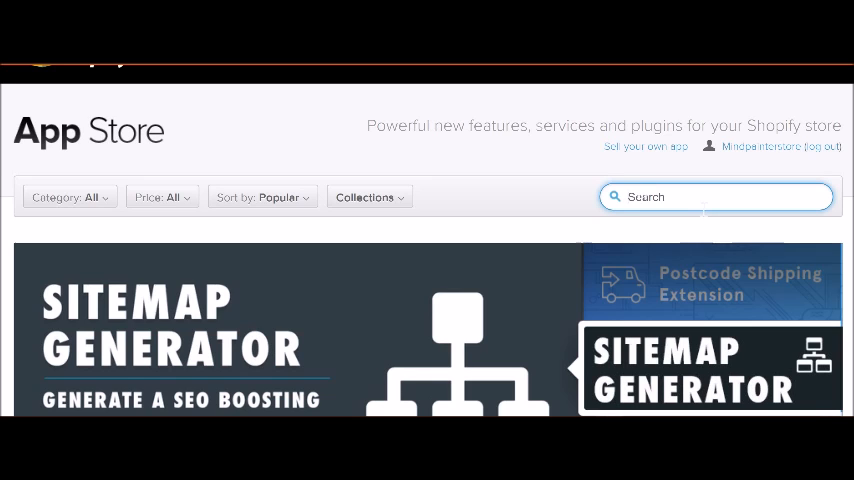
type("oberlo")
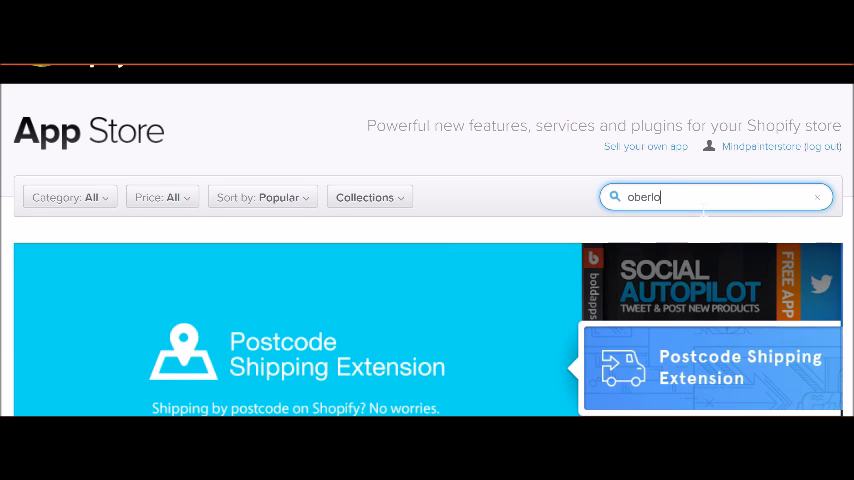
key("enter")
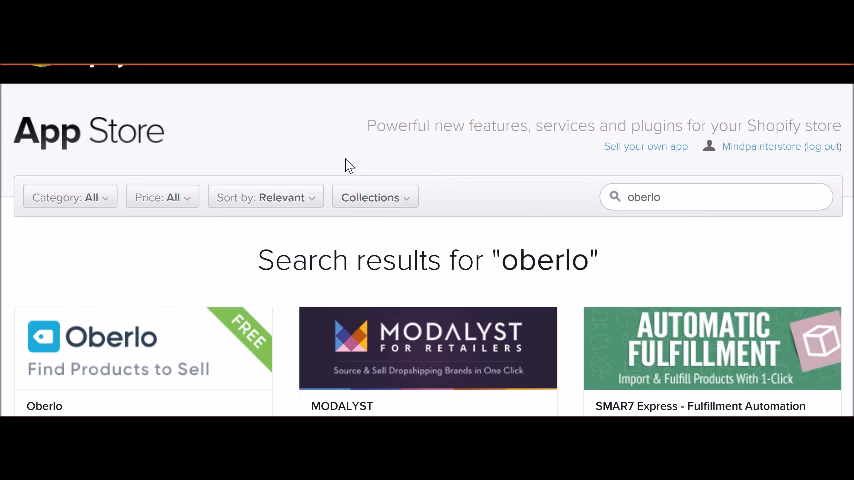
scroll("down", 3)
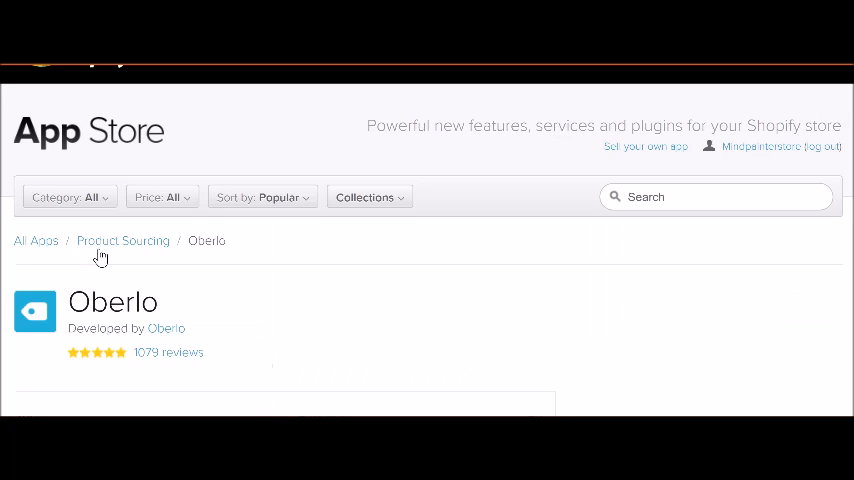
scroll("down", 3)
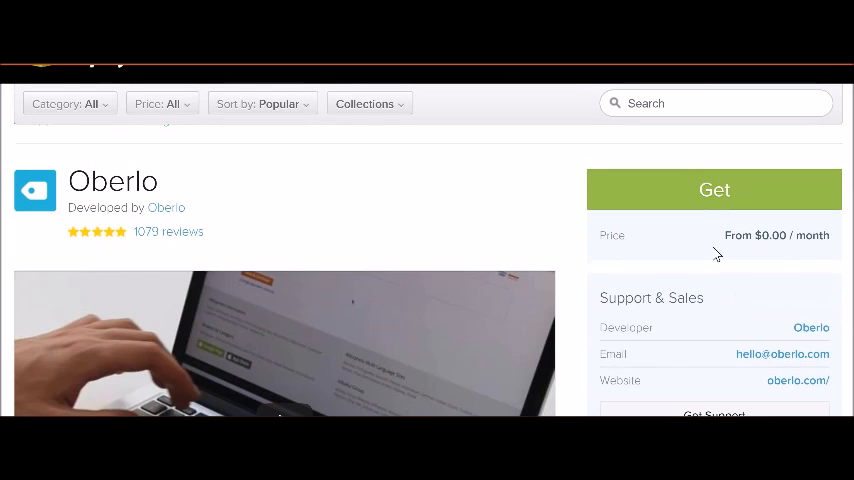
mouse_move(441, 194)
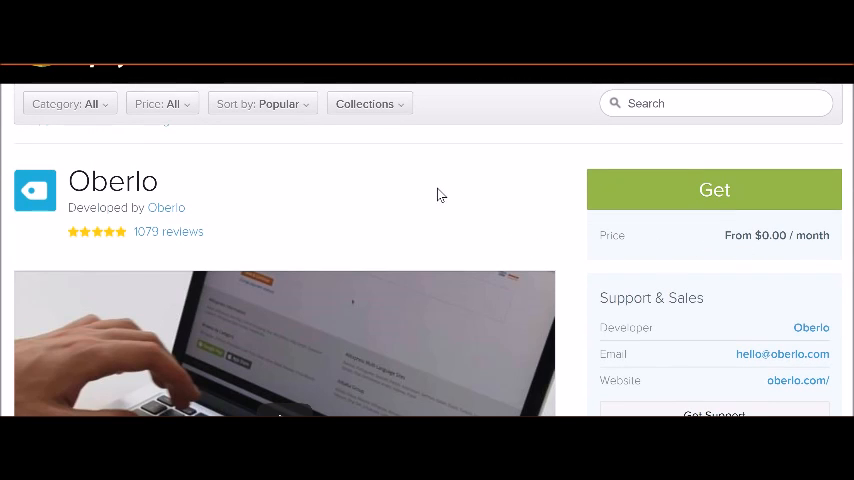
mouse_move(717, 248)
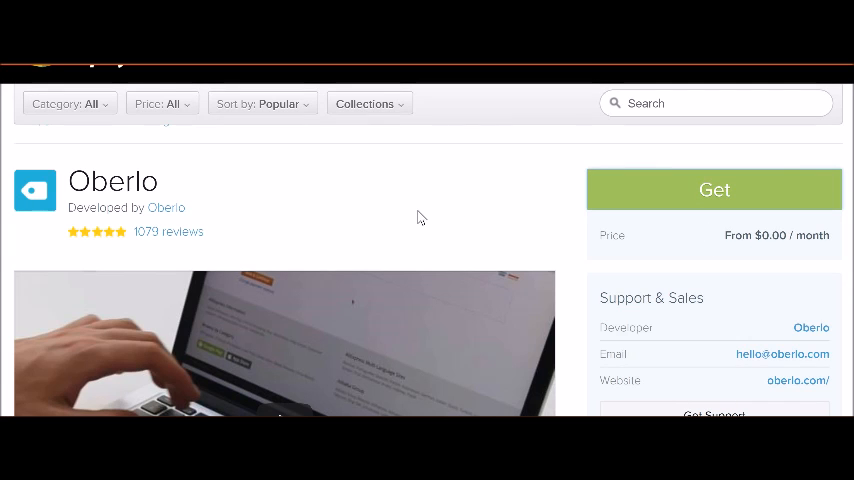
Get Oberlo, review its requested permissions, and install the app on the store
left_click(714, 190)
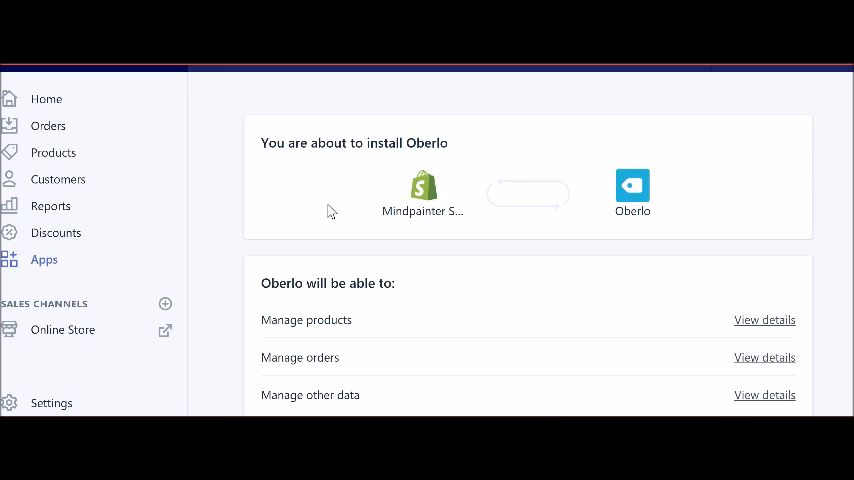
scroll("down", 3)
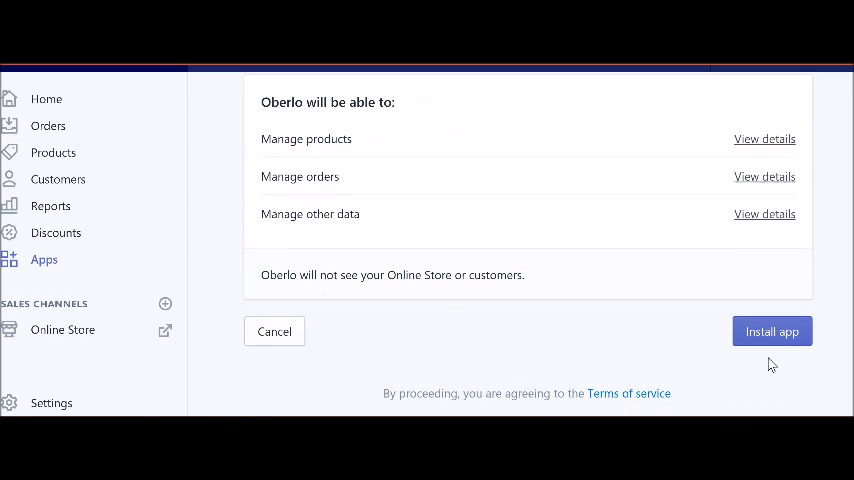
mouse_move(575, 258)
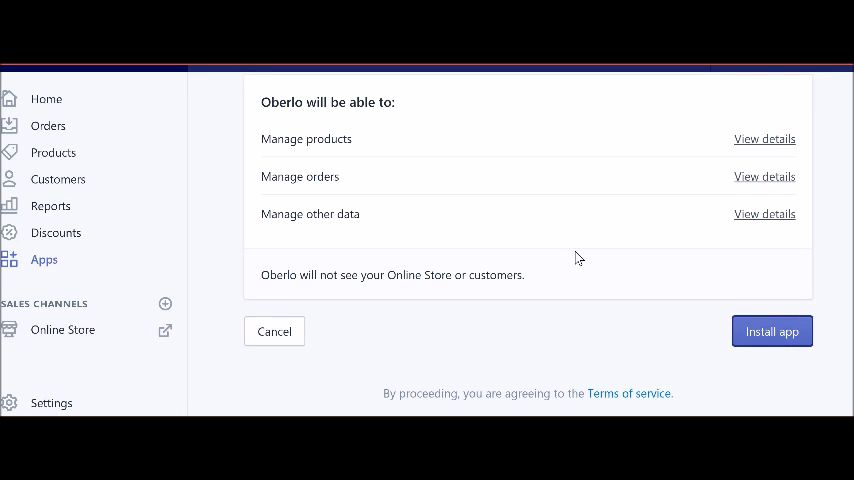
left_click(771, 331)
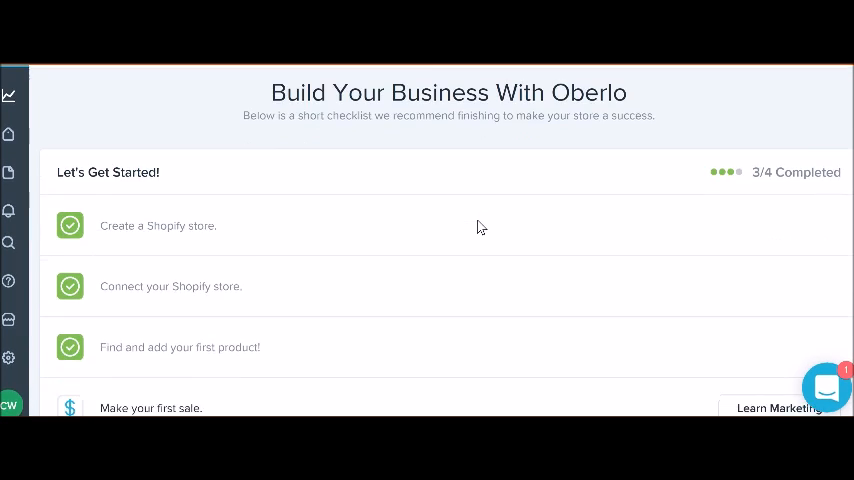
scroll("down", 3)
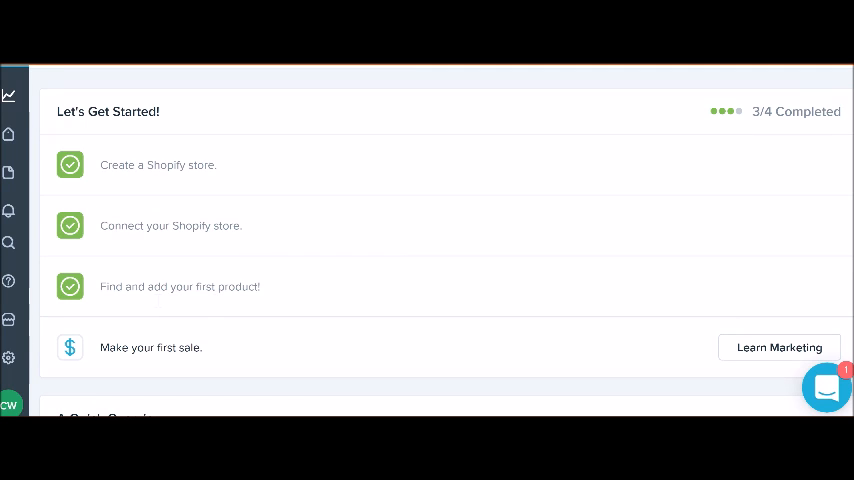
scroll("down", 3)
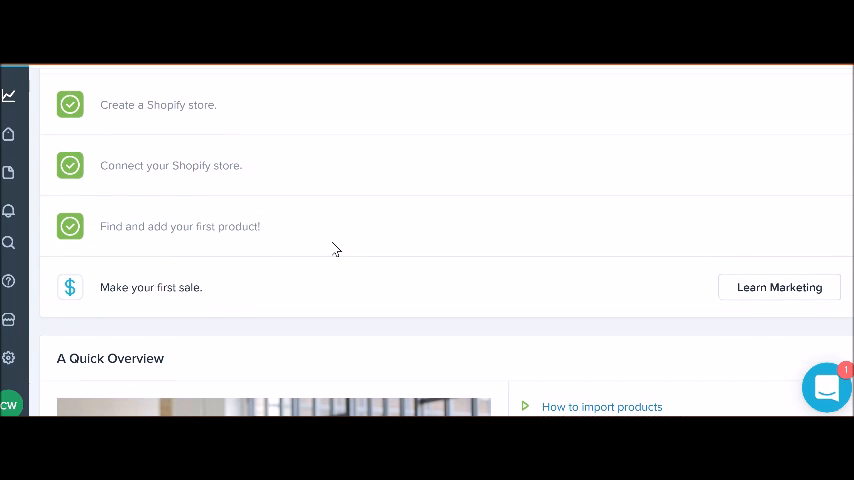
scroll("up", 3)
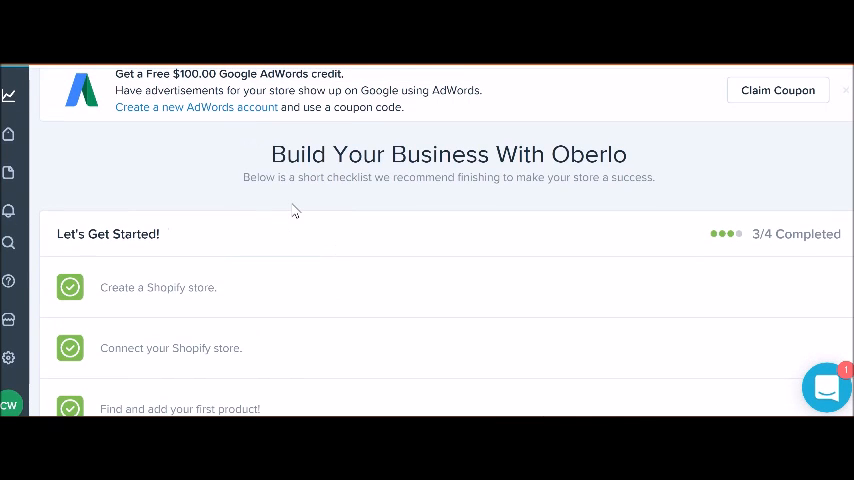
scroll("down", 3)
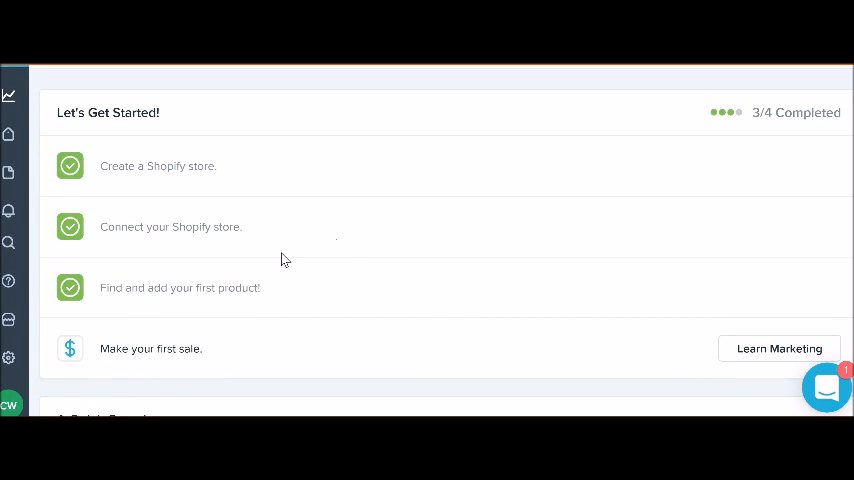
mouse_move(308, 270)
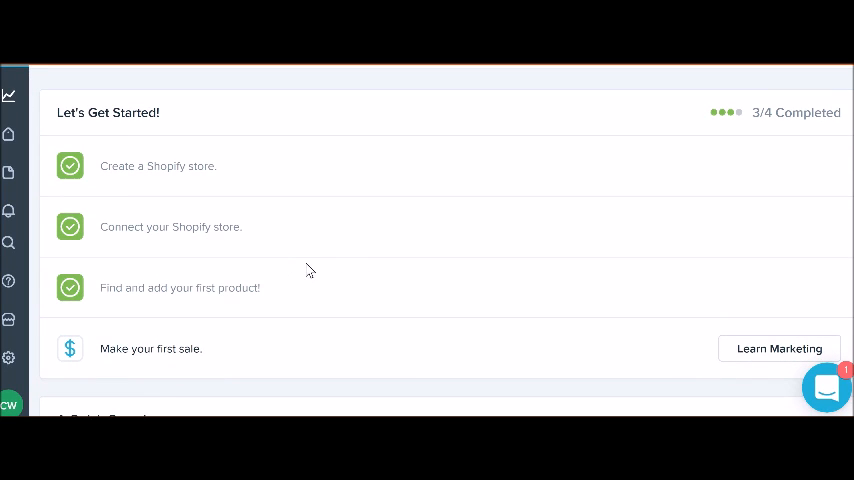
scroll("down", 3)
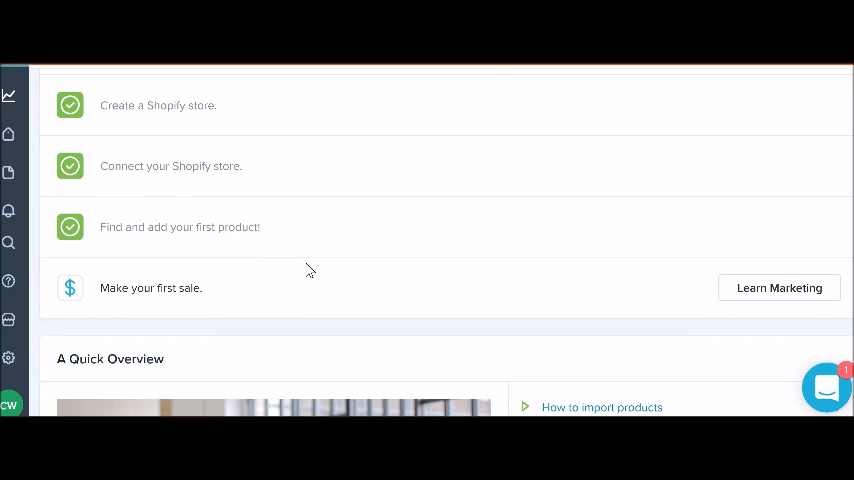
scroll("down", 3)
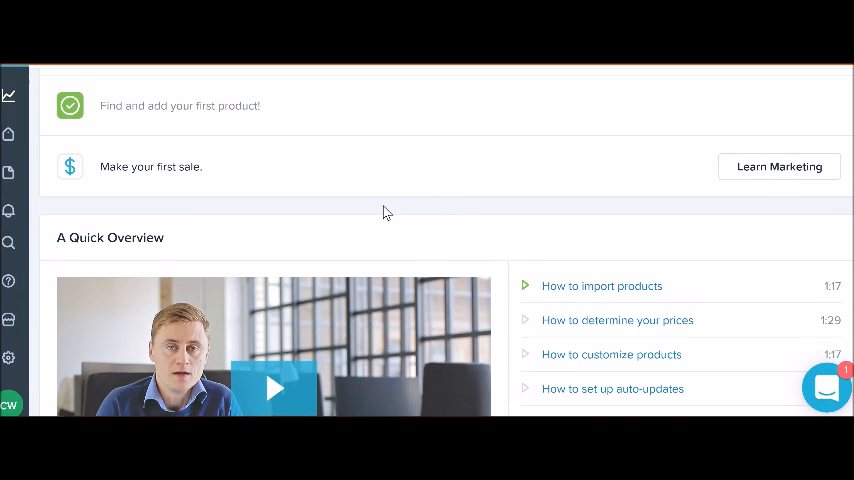
scroll("down", 3)
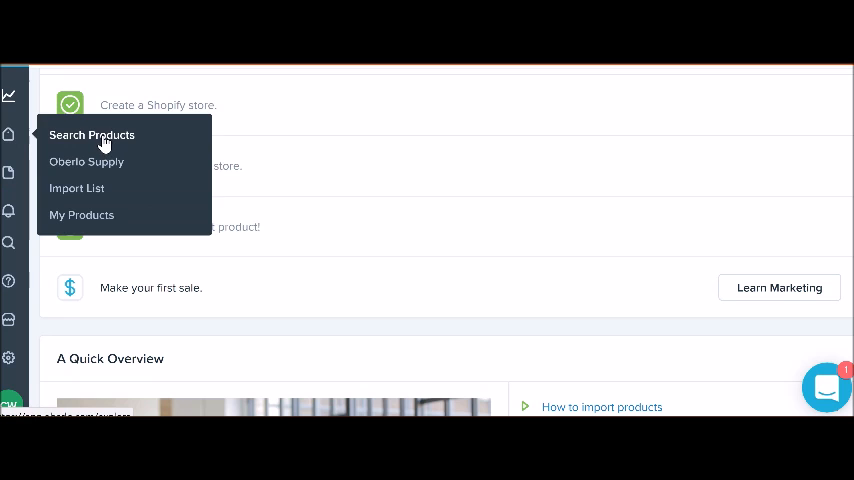
Search Oberlo's products for 'lotus pillows' with shipping to the United States
left_click(91, 135)
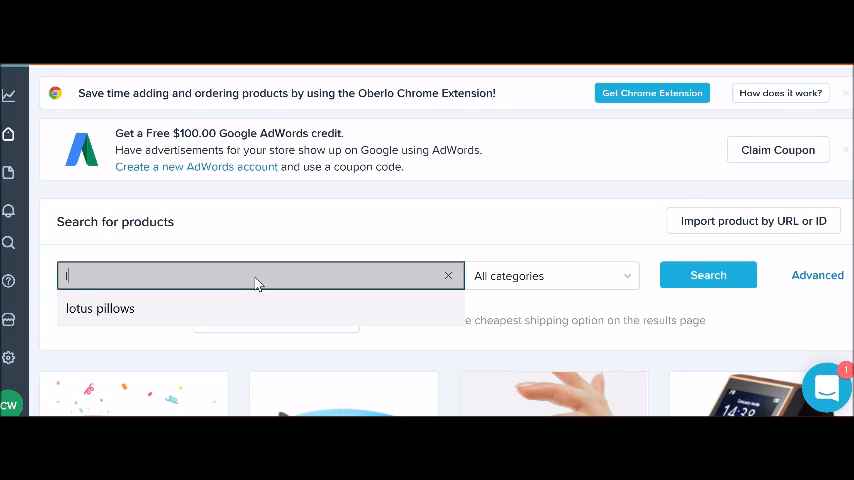
type("lotus pillows")
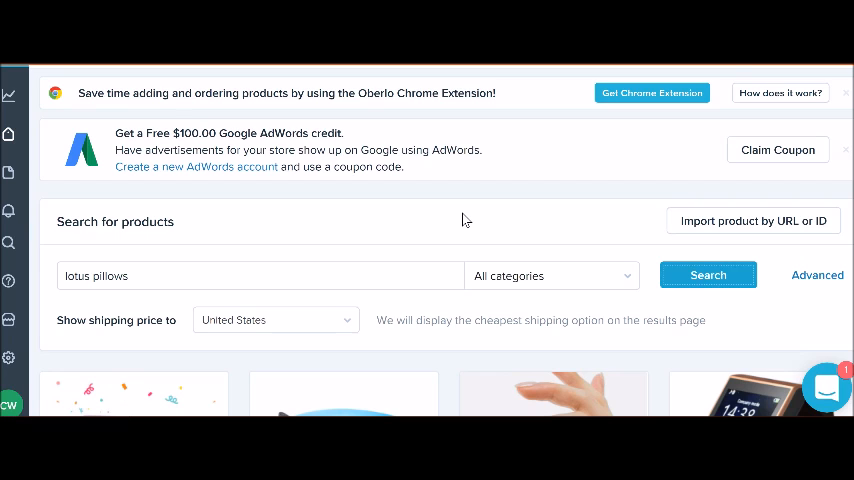
left_click(707, 274)
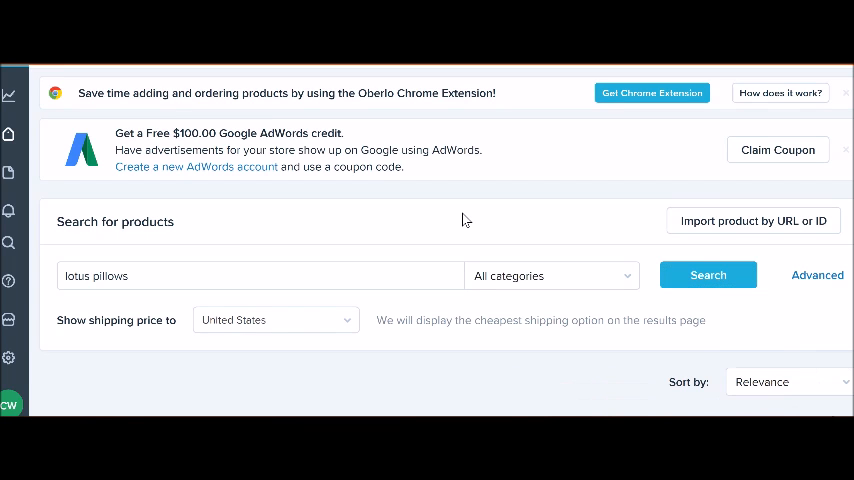
Scroll the lotus pillows results down to the Chinese Lotus Back Cushion at $4.24
scroll("down", 3)
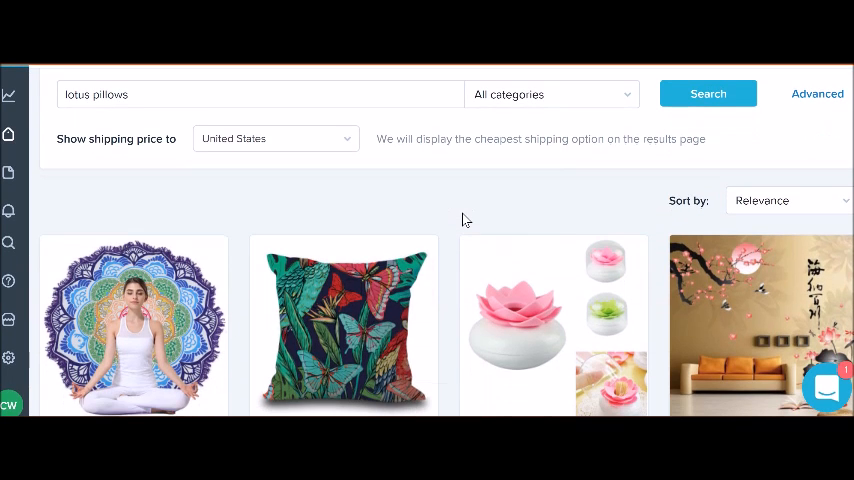
scroll("down", 3)
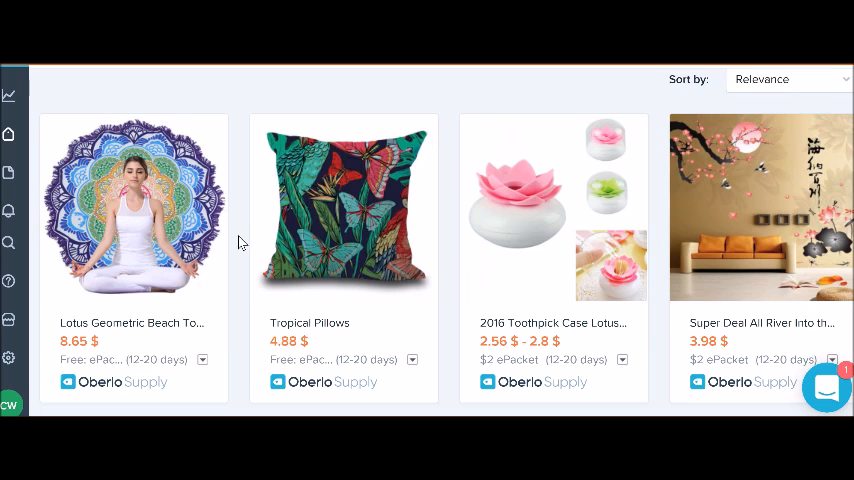
scroll("down", 3)
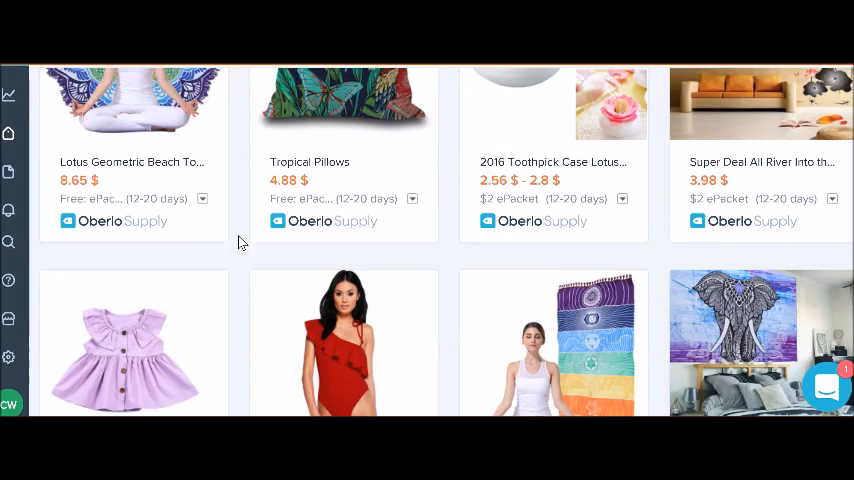
scroll("down", 3)
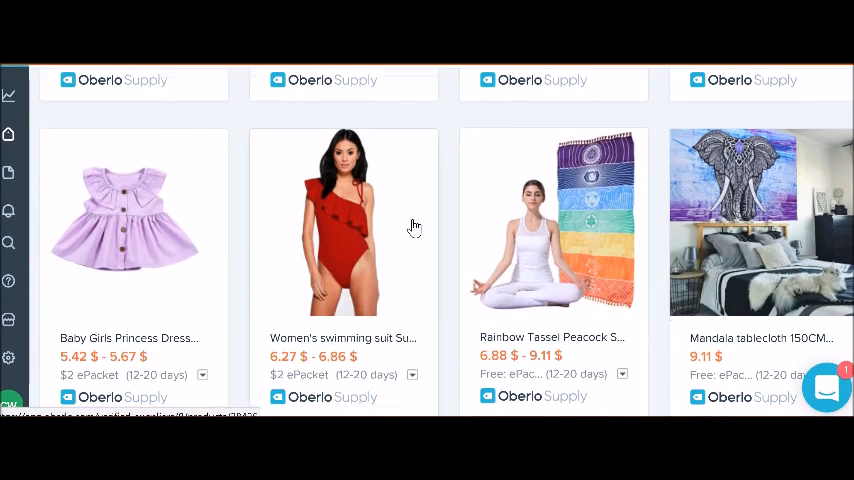
scroll("down", 3)
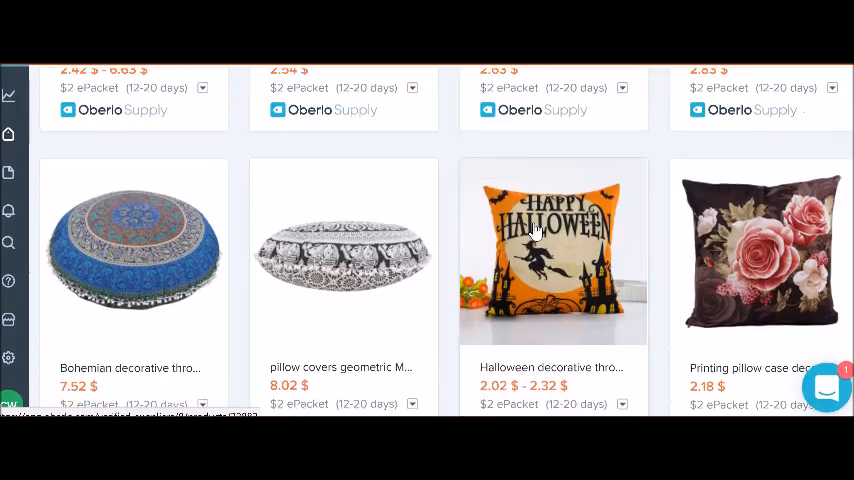
scroll("down", 3)
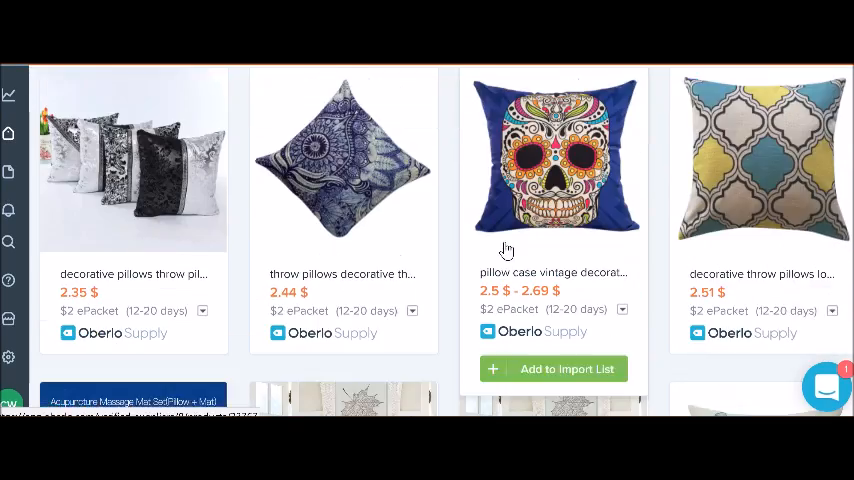
scroll("down", 3)
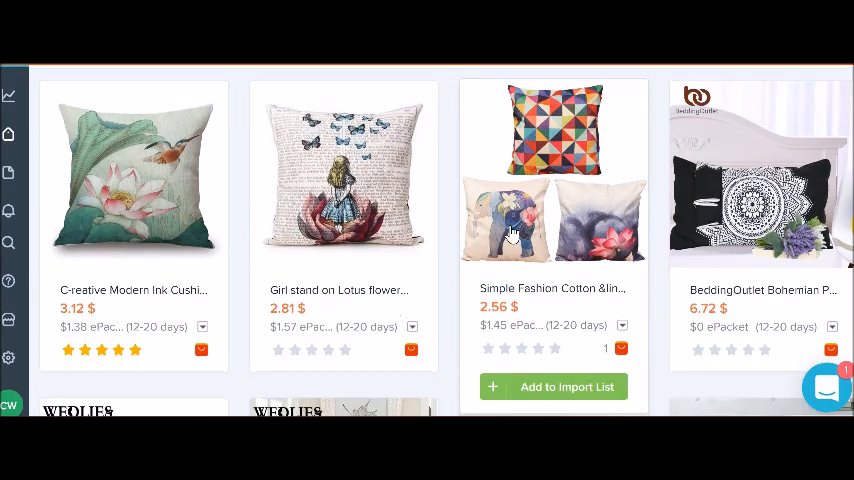
scroll("down", 3)
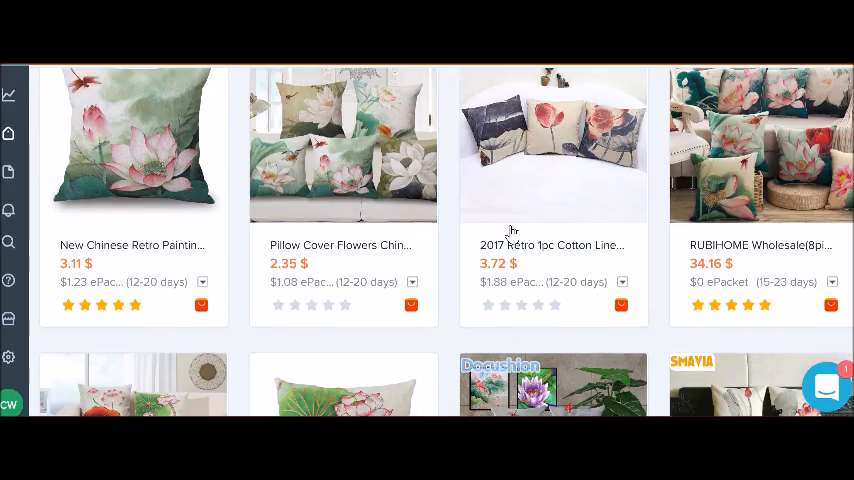
scroll("down", 3)
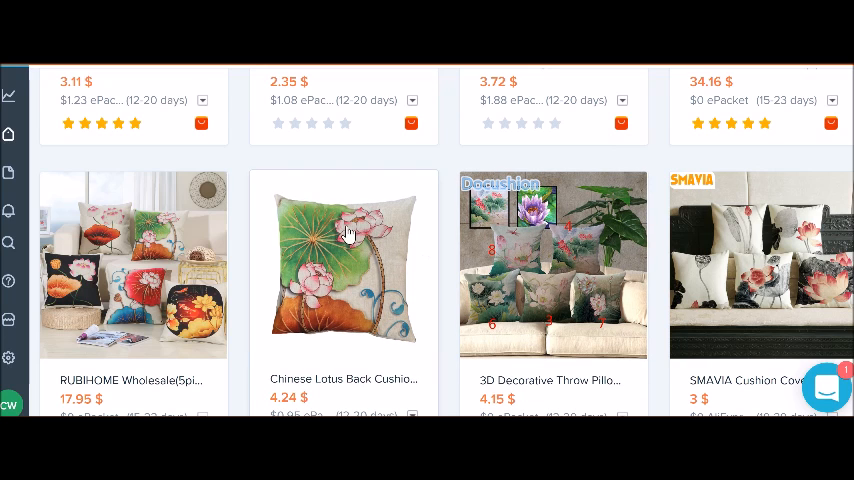
mouse_move(351, 318)
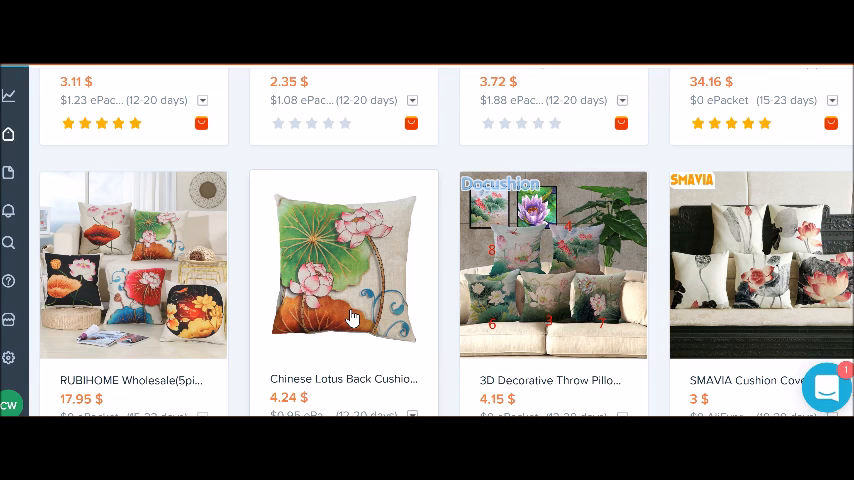
scroll("down", 3)
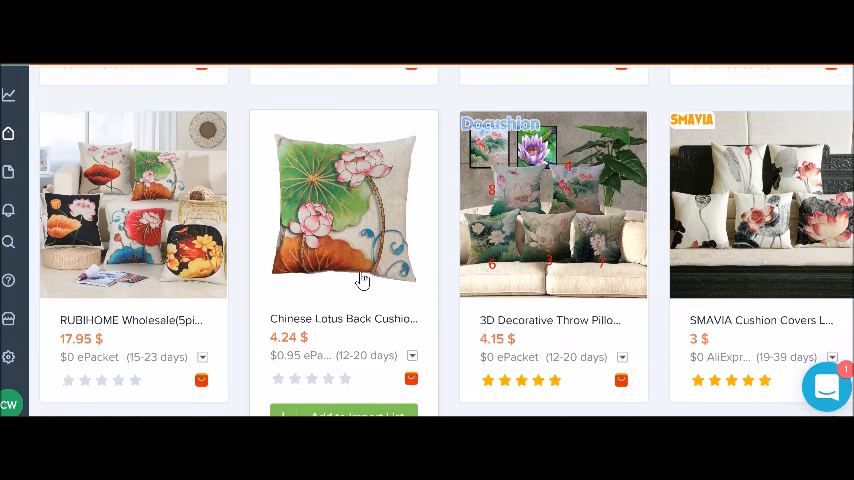
scroll("down", 3)
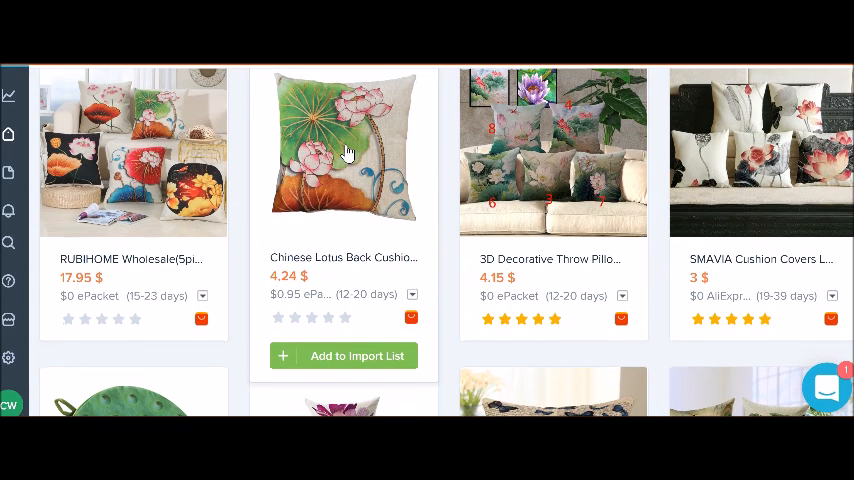
mouse_move(343, 160)
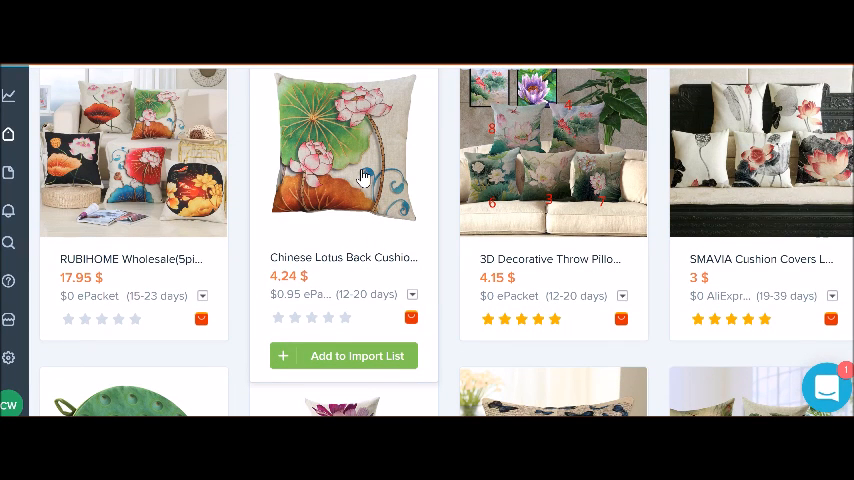
mouse_move(330, 356)
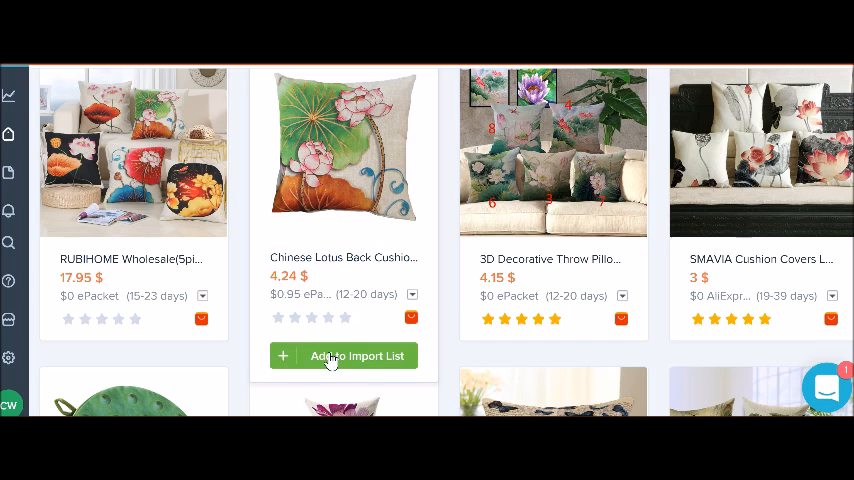
Add the Chinese Lotus Back Cushion to Oberlo's import list
left_click(342, 355)
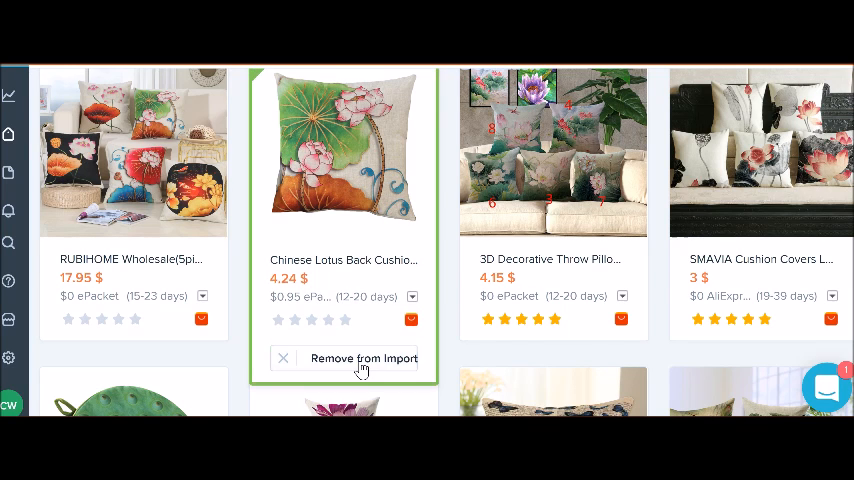
mouse_move(345, 260)
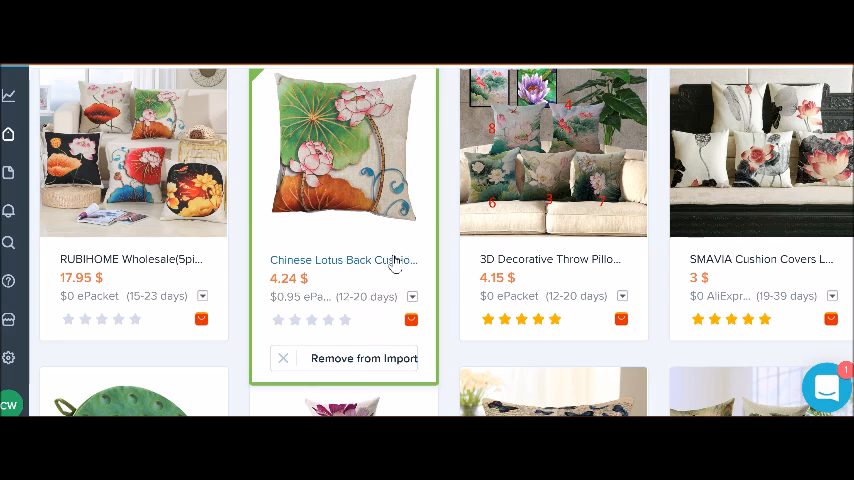
scroll("down", 3)
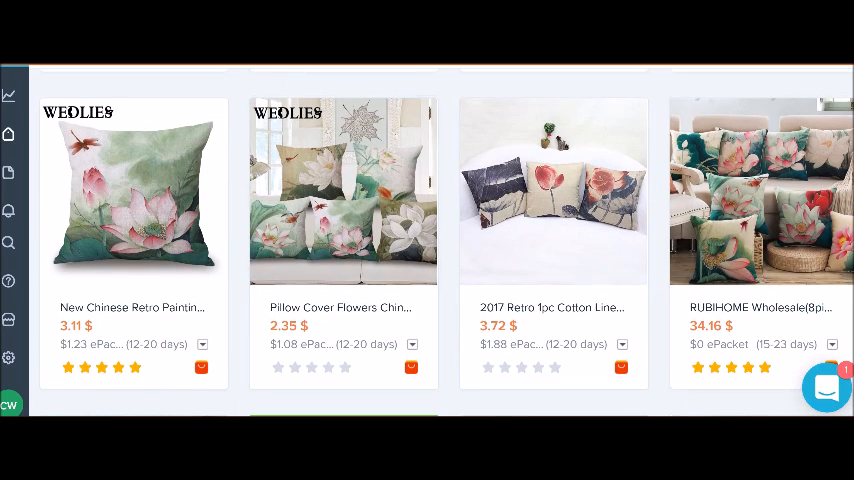
mouse_move(293, 98)
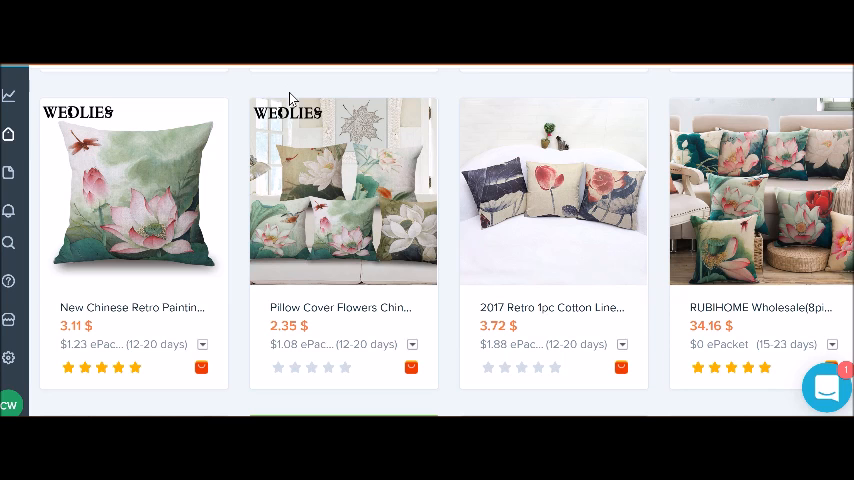
scroll("down", 3)
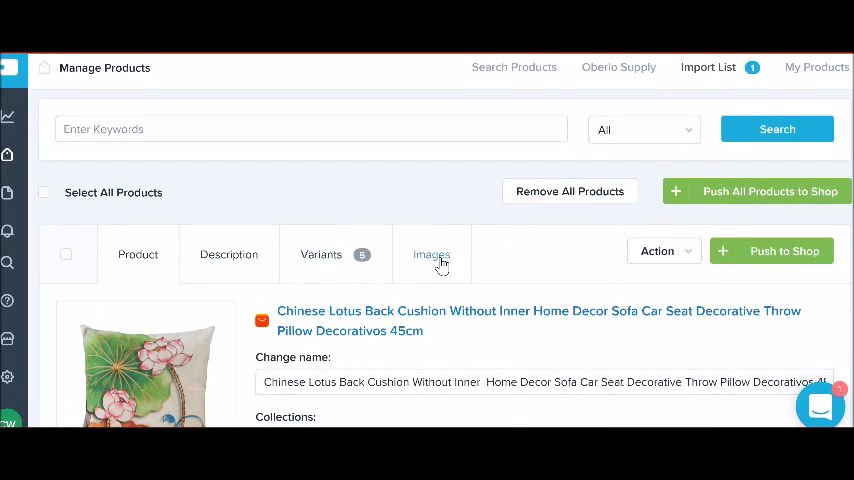
Edit the AliExpress title into 'Unique Lotus Design Cushion - Decorative Throw Pillow For Your Beautiful Home'
scroll("down", 3)
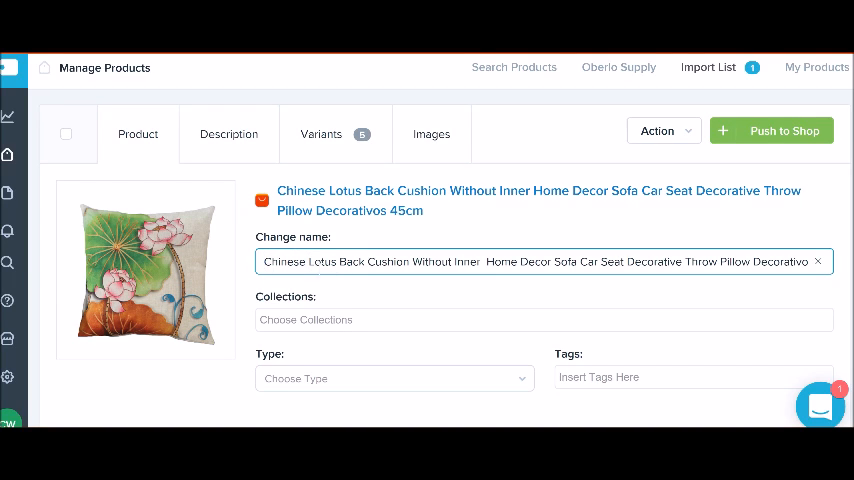
double_click(284, 261)
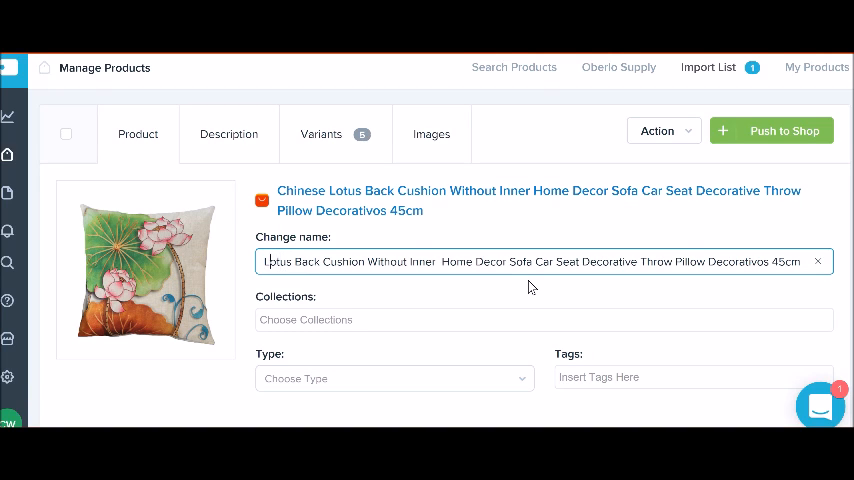
type("Unique")
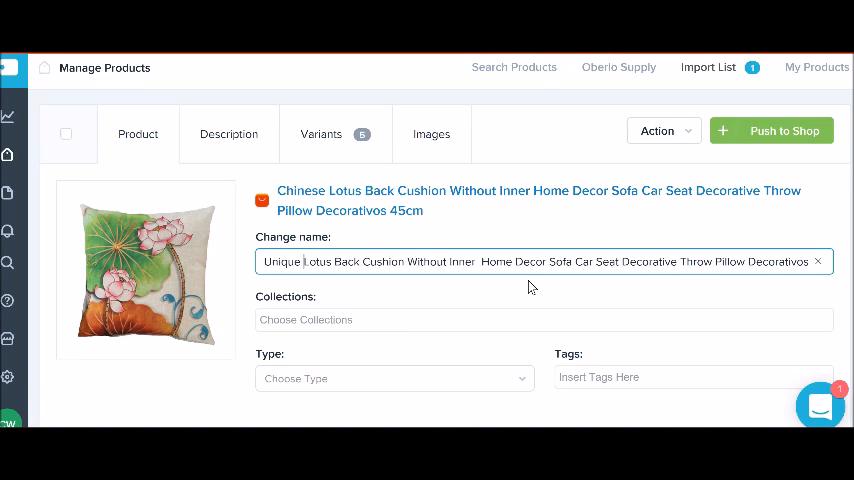
type("Design")
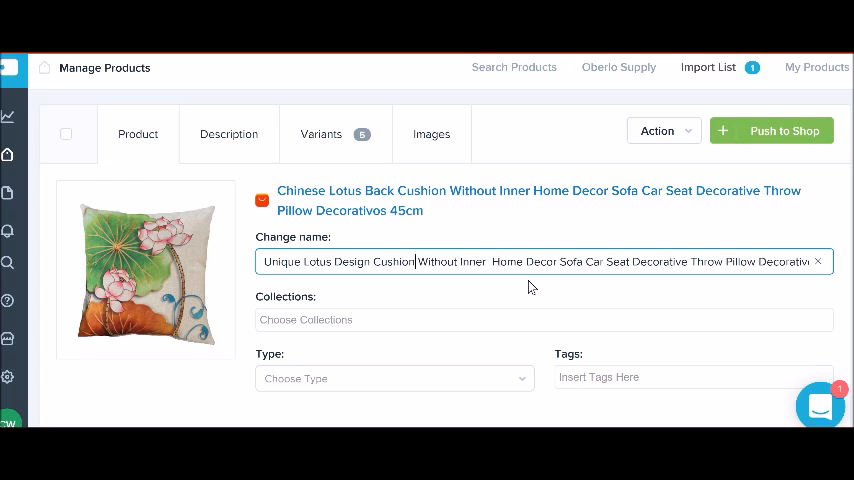
double_click(430, 261)
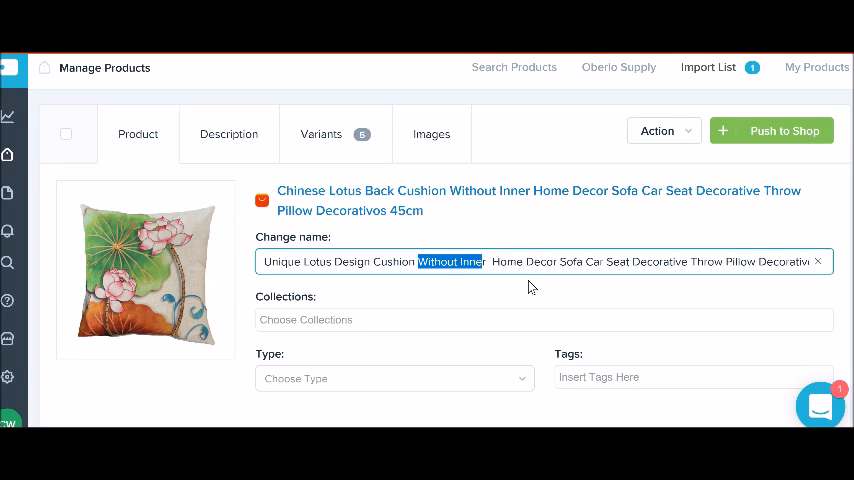
key("Delete")
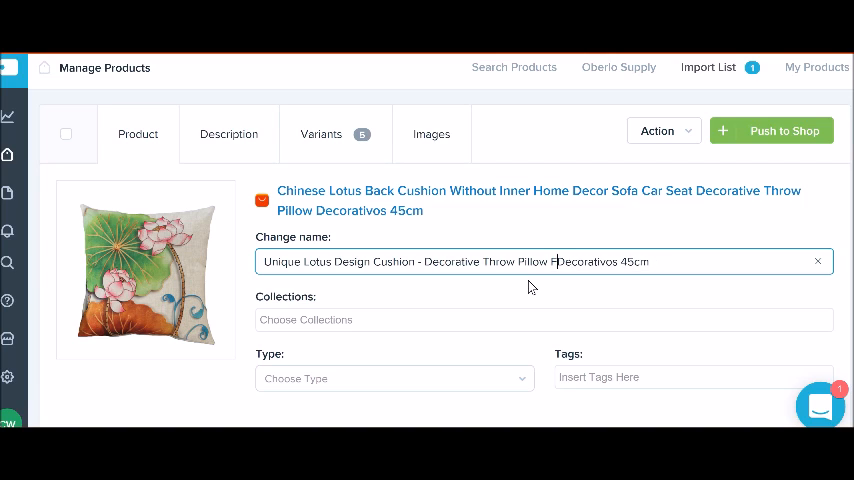
type("or Your Beautiful Home")
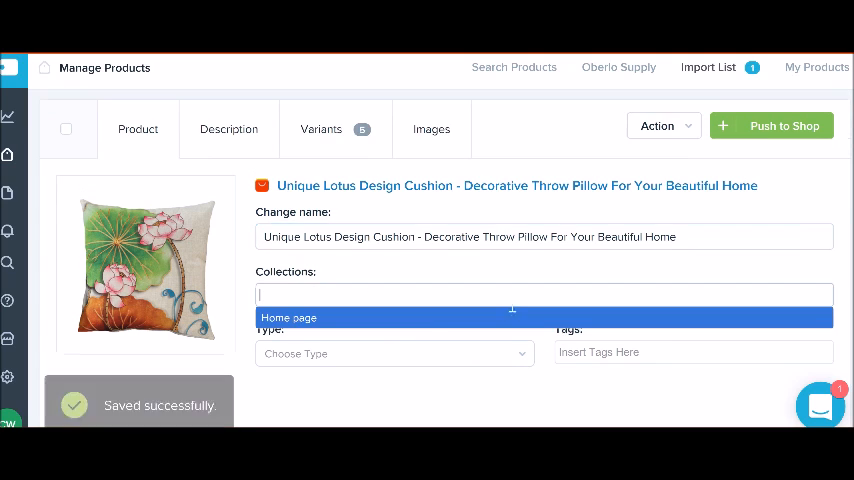
Put the cushion in the Home page collection, tag it cushion, lotus, pillows, and push it
left_click(289, 317)
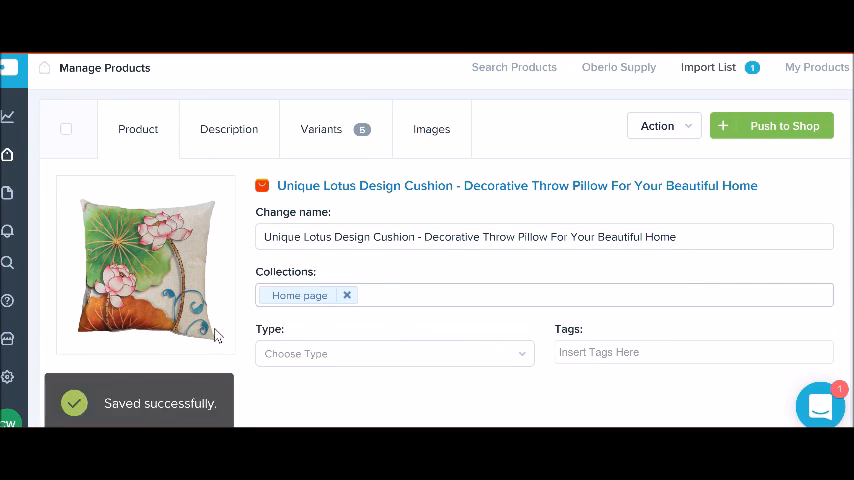
left_click(693, 352)
type("lot")
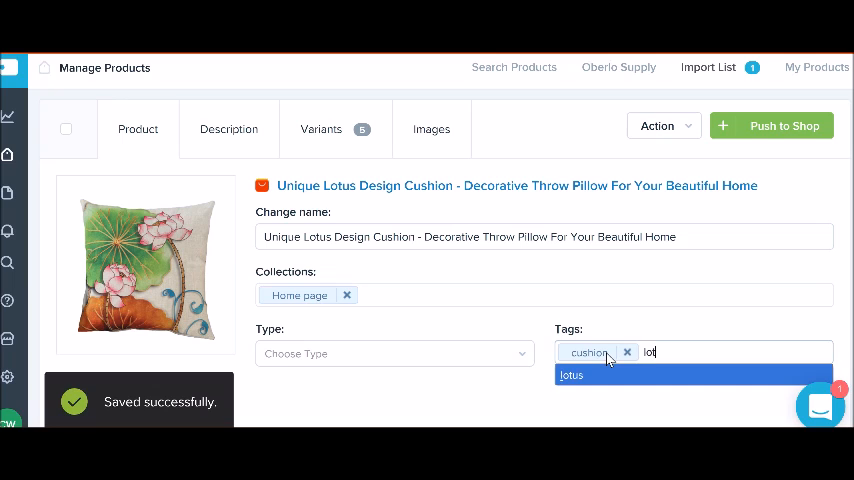
left_click(571, 374)
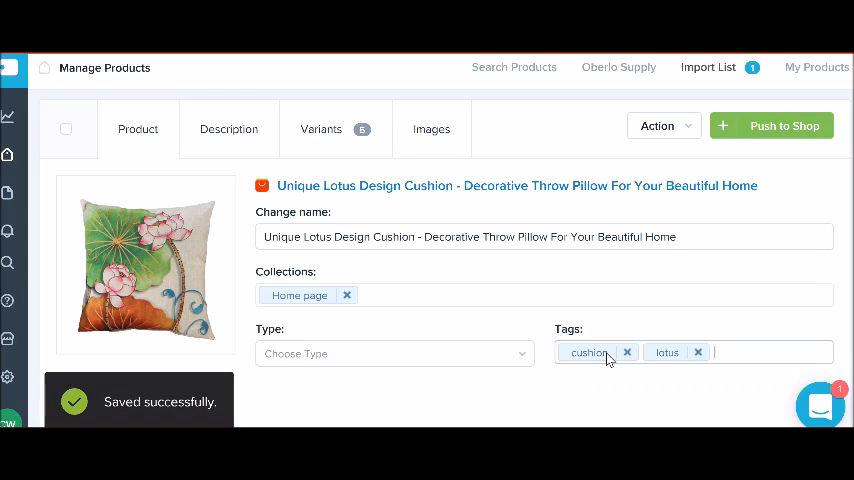
type("pillow")
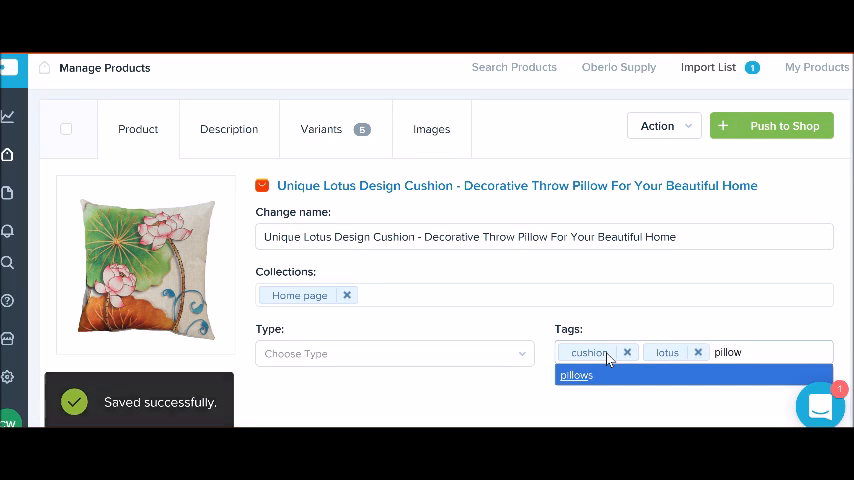
left_click(575, 374)
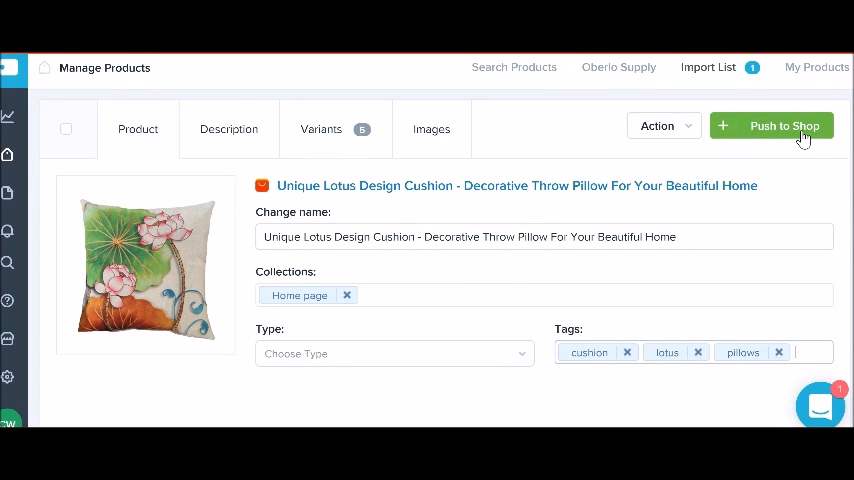
left_click(800, 352)
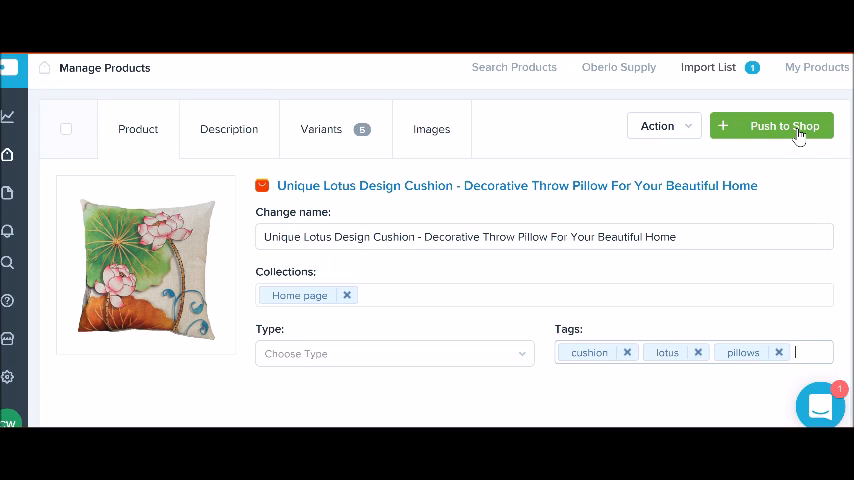
left_click(784, 126)
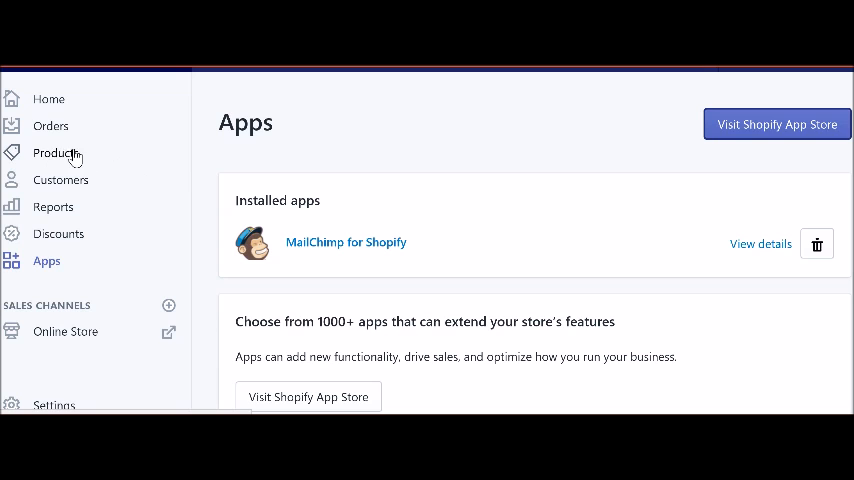
Find the Unique Lotus Design Cushion, 496 in stock across 5 variants, in Shopify's products list
left_click(56, 152)
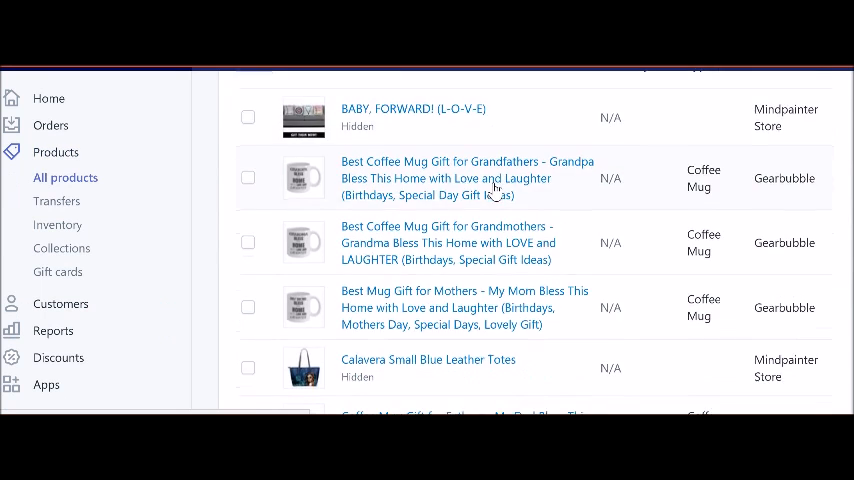
scroll("down", 3)
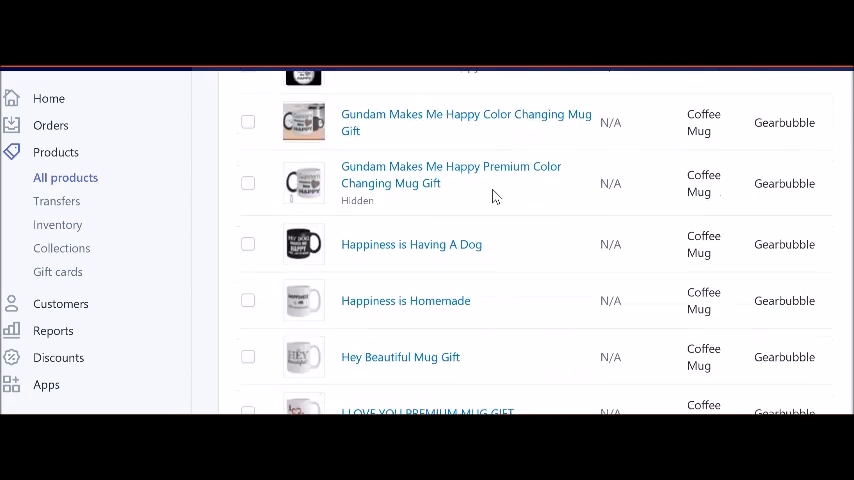
scroll("down", 3)
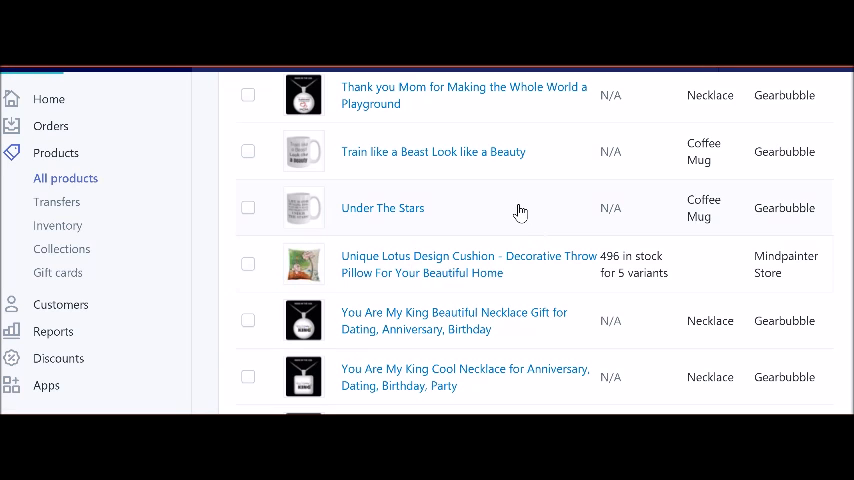
Open the Unique Lotus Design Cushion and review its description, images and $4.24 variants
left_click(468, 263)
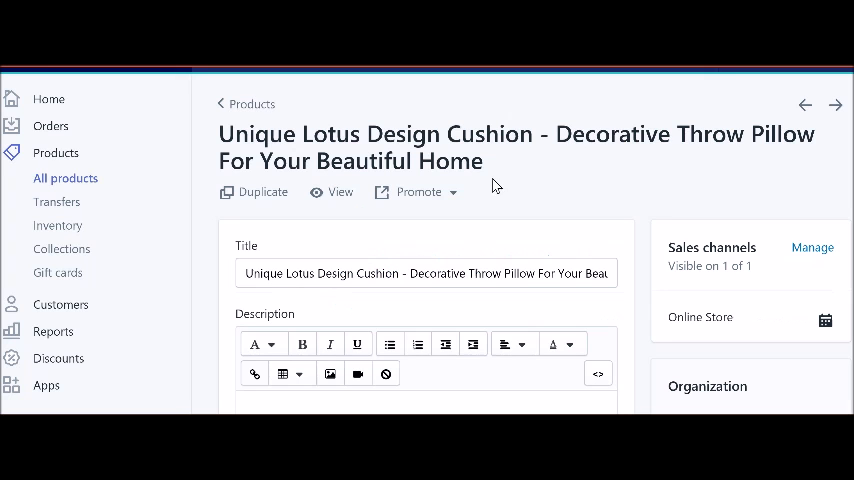
scroll("down", 3)
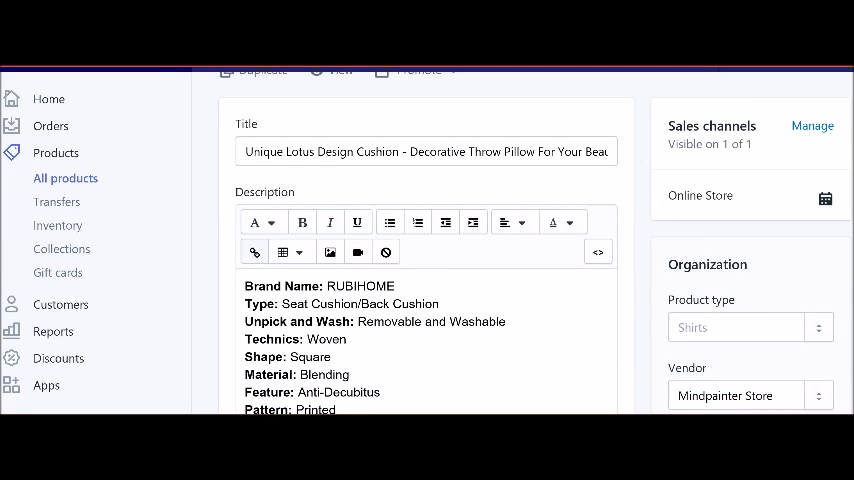
scroll("down", 3)
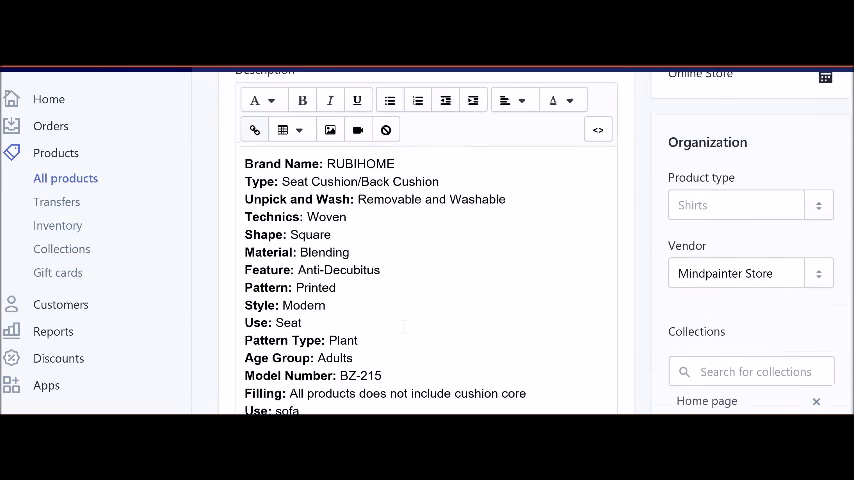
scroll("down", 3)
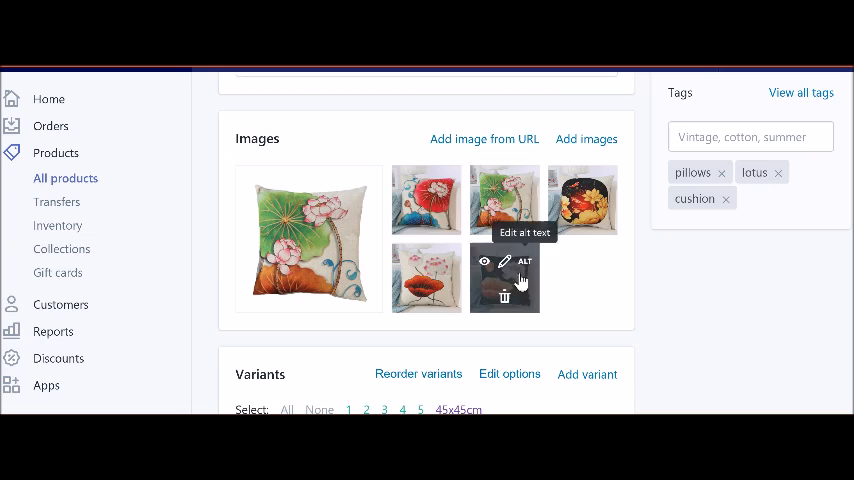
scroll("down", 3)
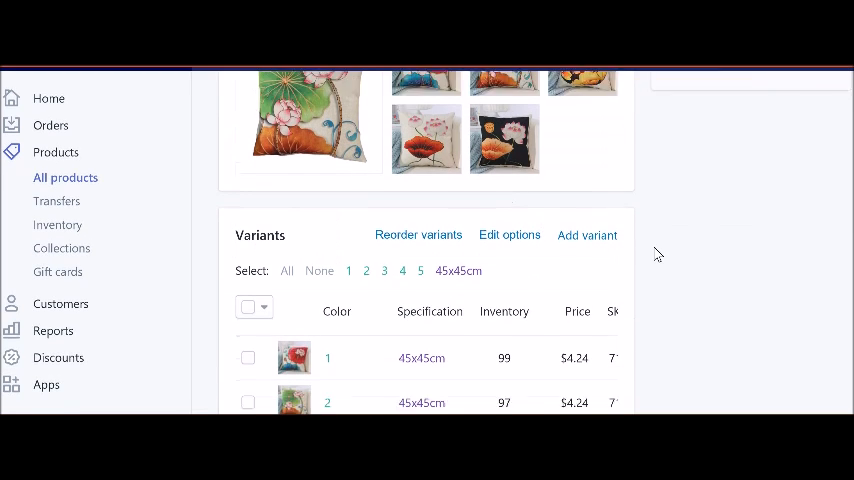
scroll("down", 3)
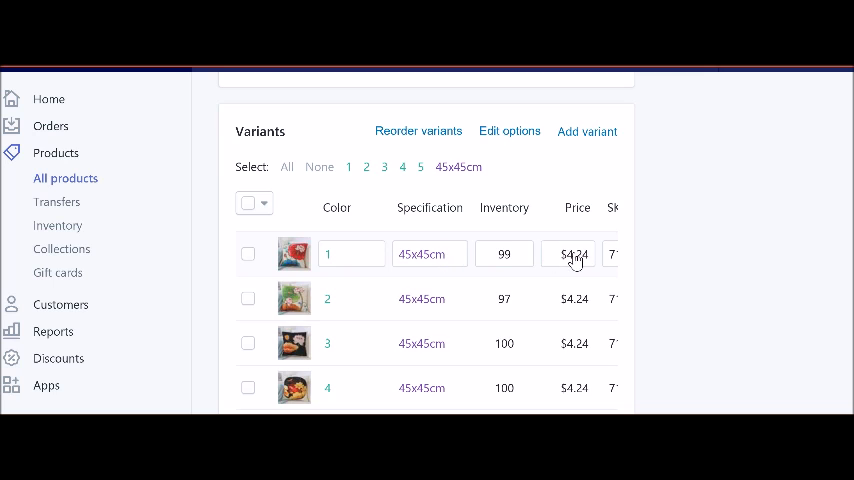
Change all five lotus cushion variant prices from $4.24 to $17.00
left_click(573, 254)
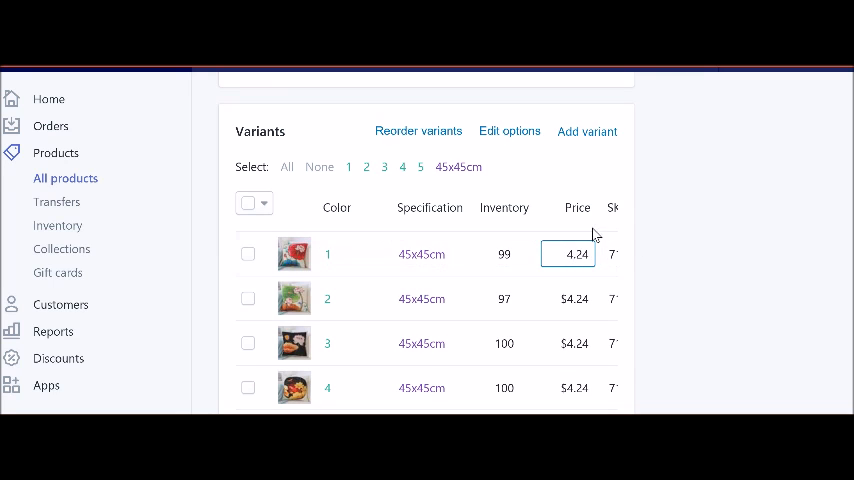
mouse_move(545, 240)
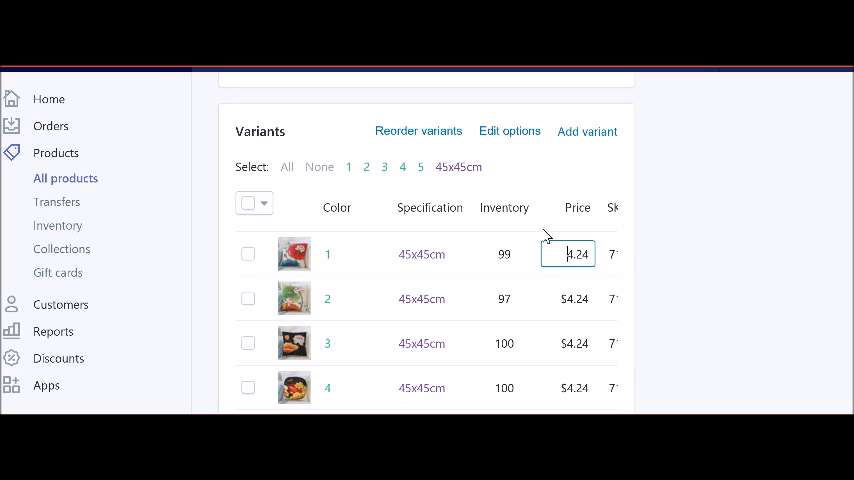
type("17.24")
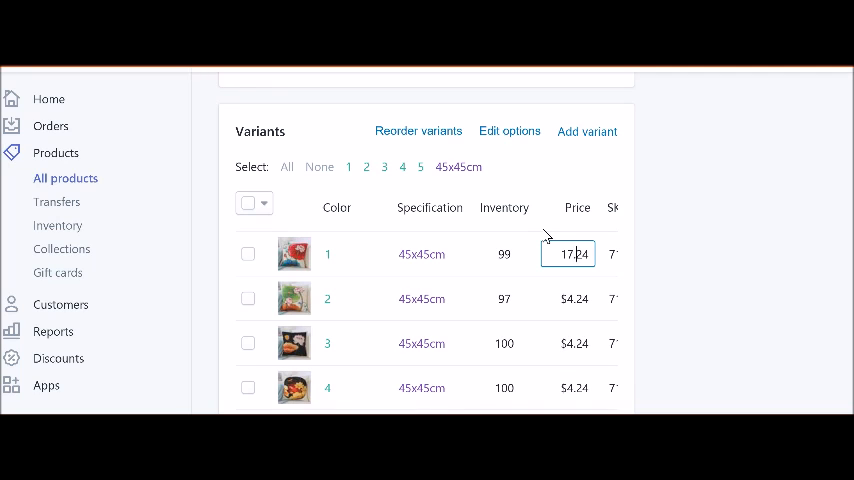
key("Backspace")
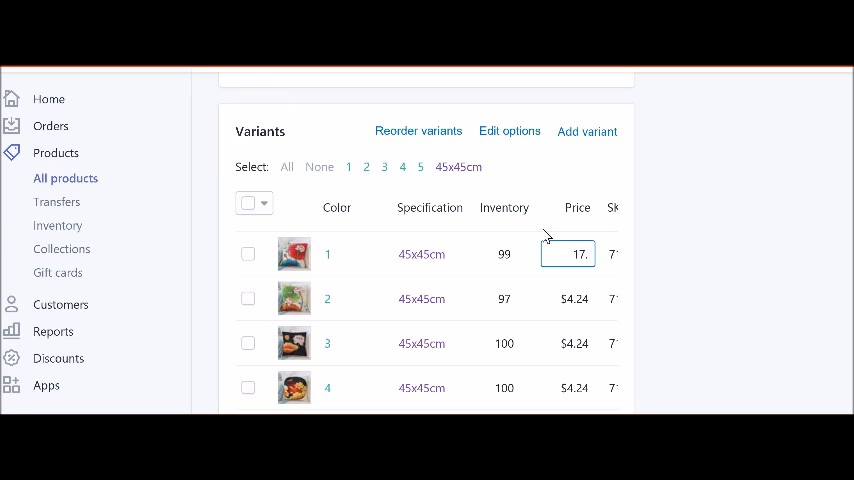
left_click(574, 298)
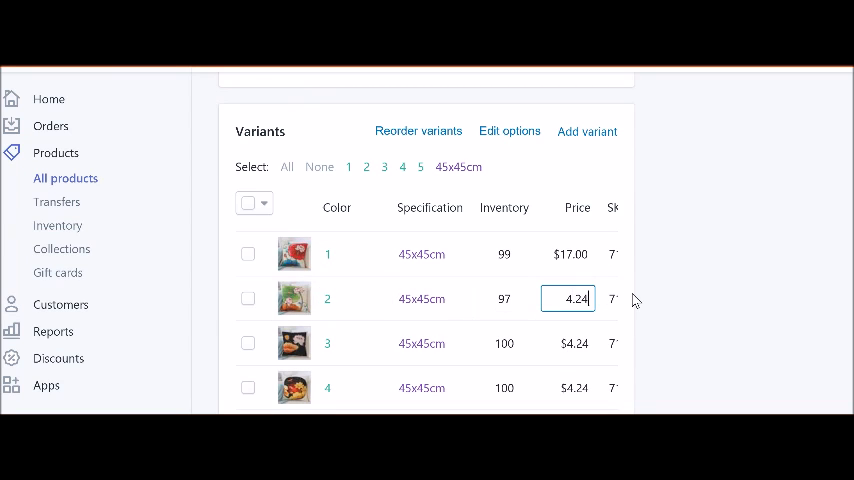
type("17.00")
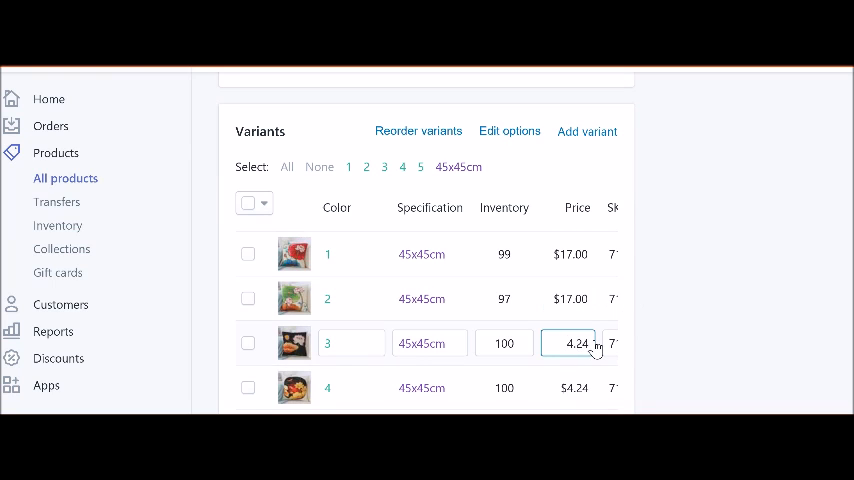
type("17.00")
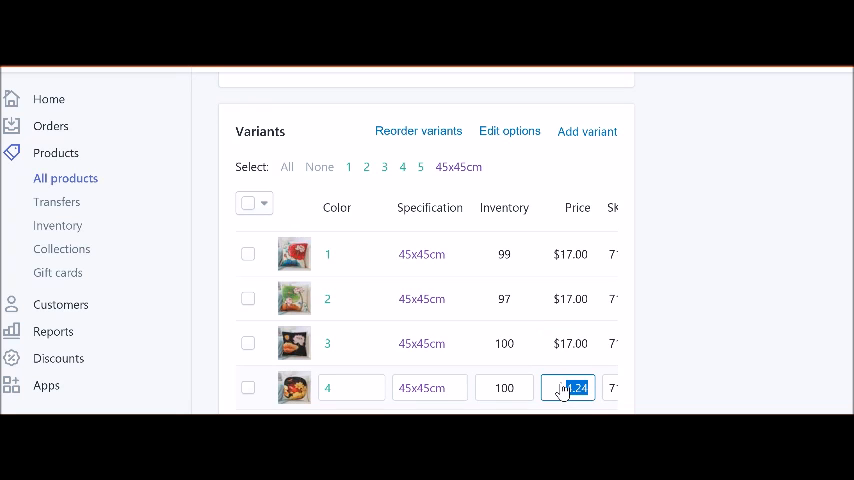
scroll("down", 3)
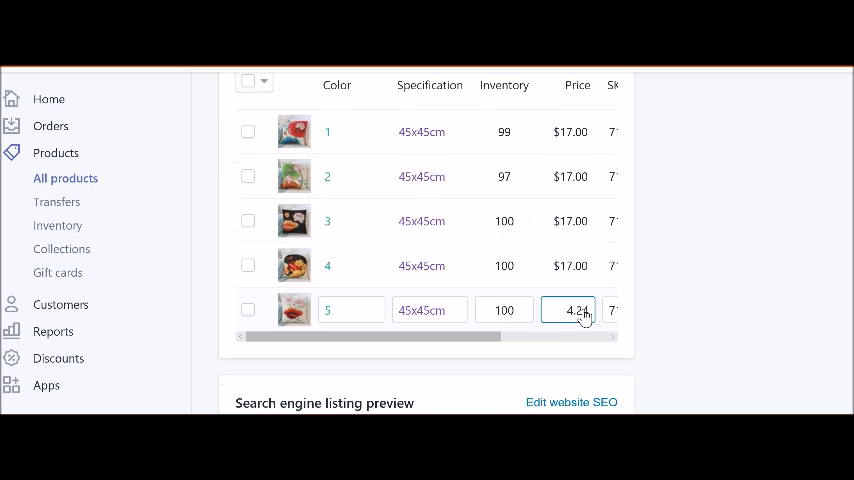
triple_click(570, 310)
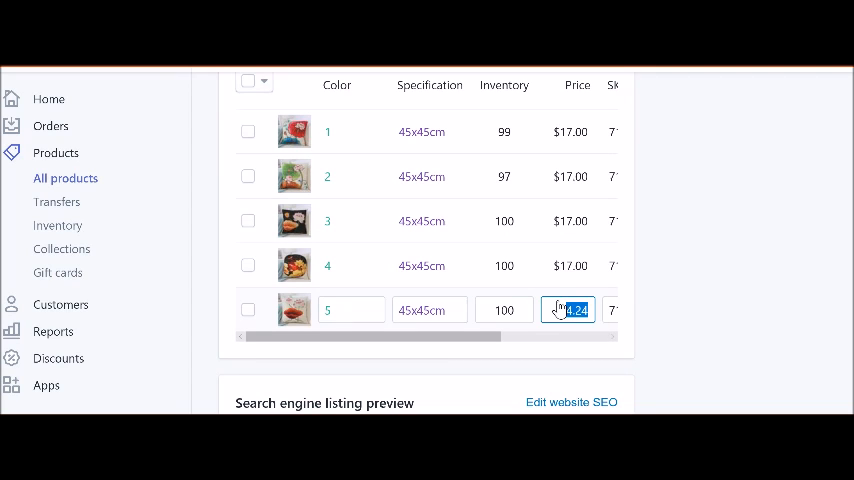
type("17")
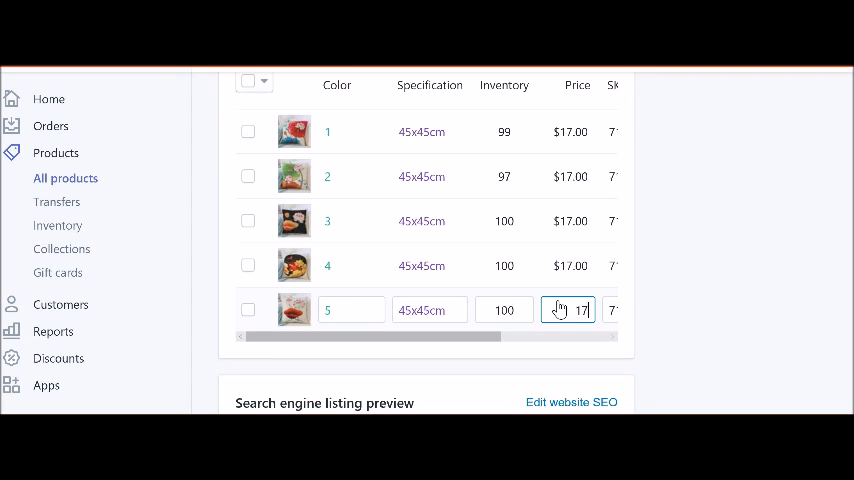
scroll("down", 3)
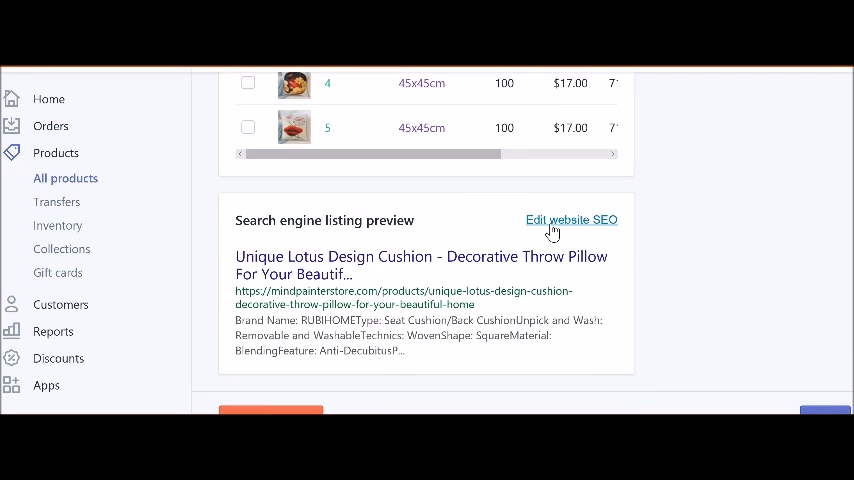
mouse_move(571, 219)
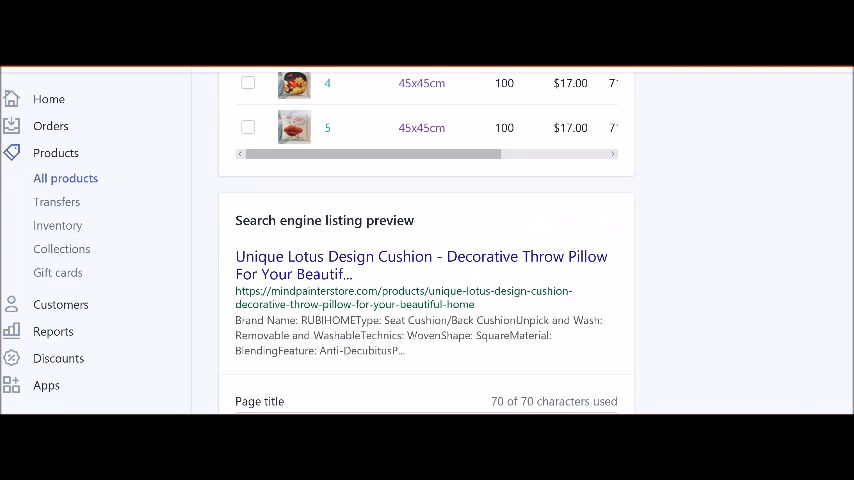
Write the meta description 'Beautiful lotus cushion and throw pillows cover for your home. Makes the perfect gift for a loved one.'
scroll("down", 3)
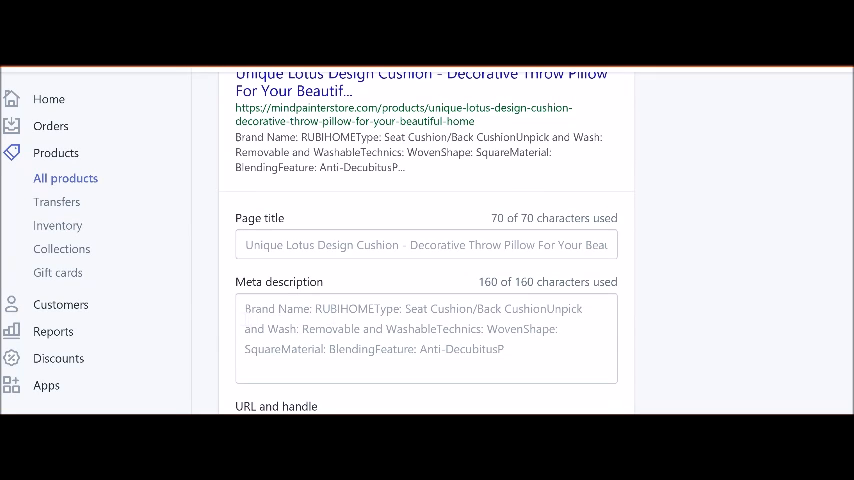
double_click(320, 308)
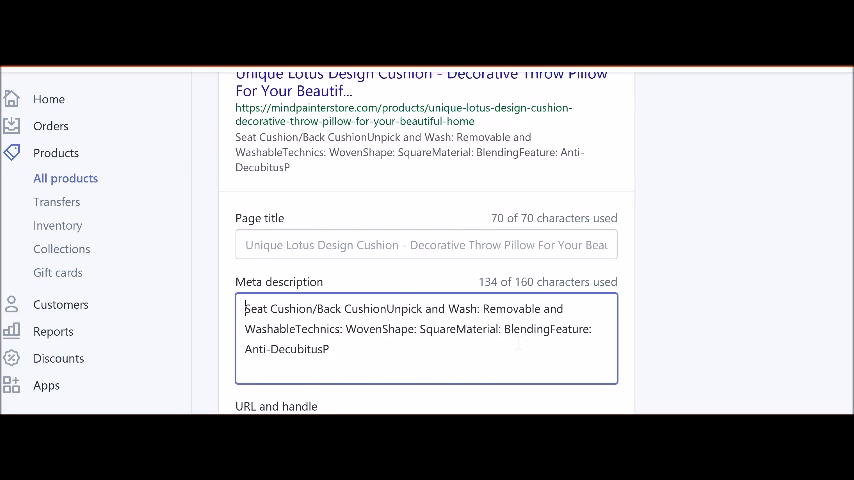
type("Beau")
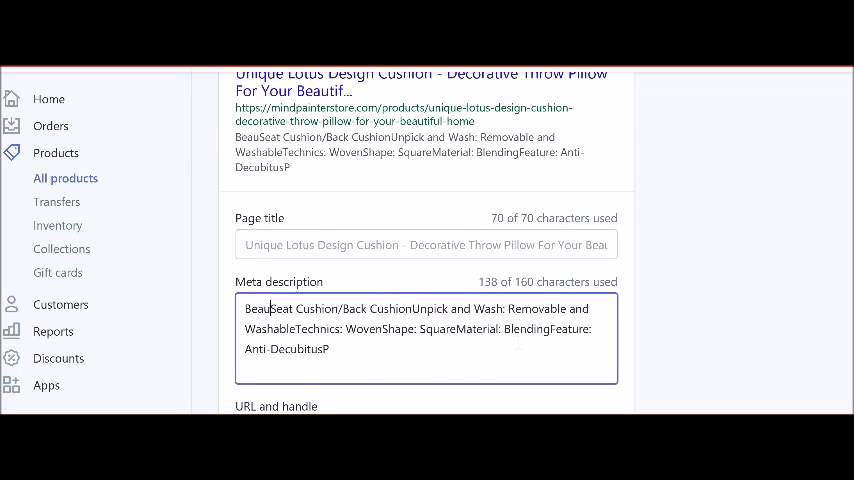
type("Beautiful lotus")
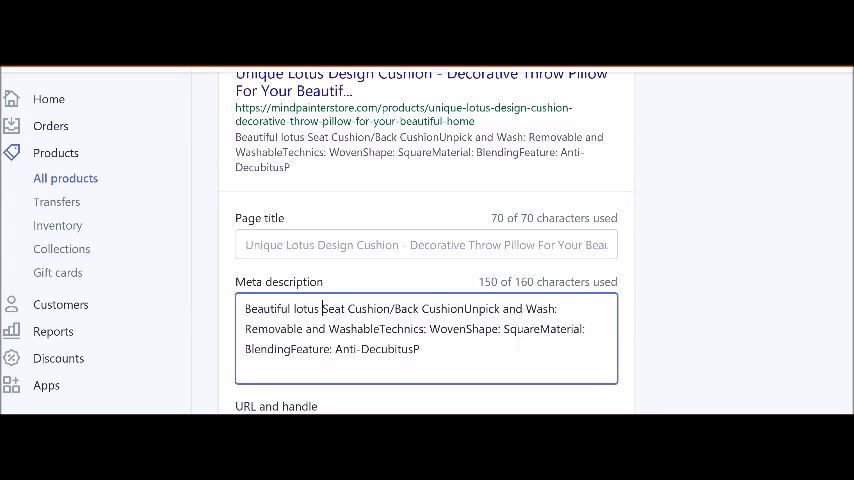
type("cushion and throw pillow")
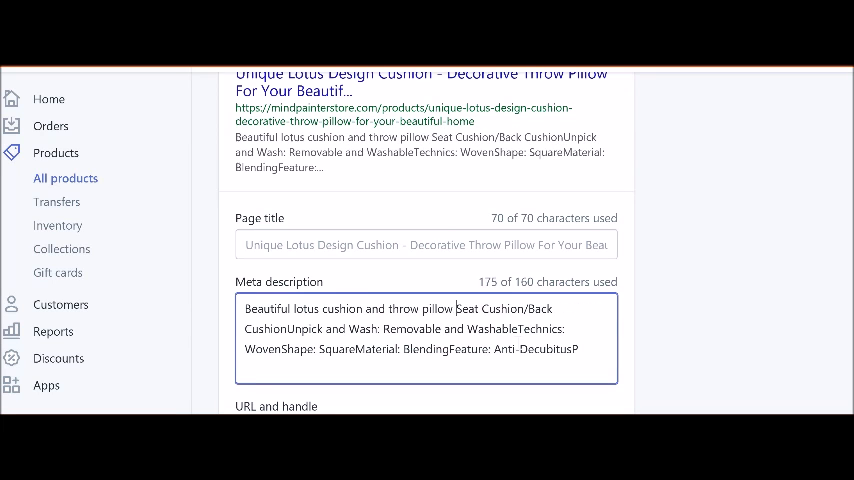
type("s cover fo")
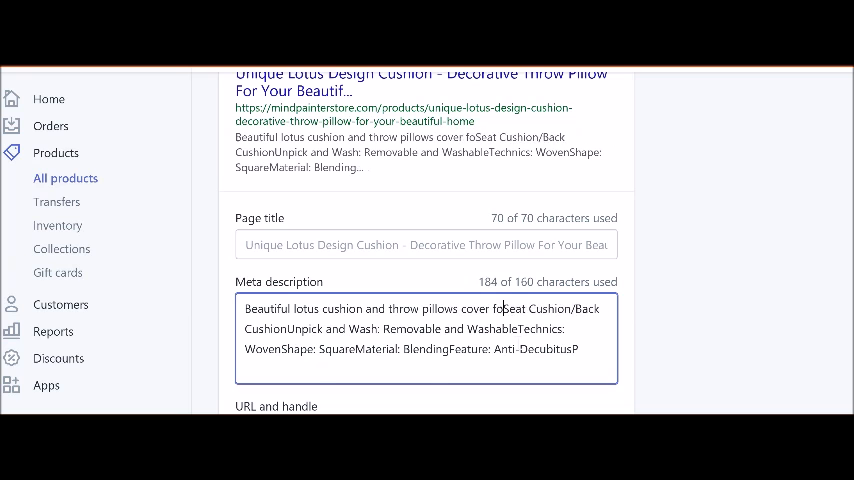
type("your home")
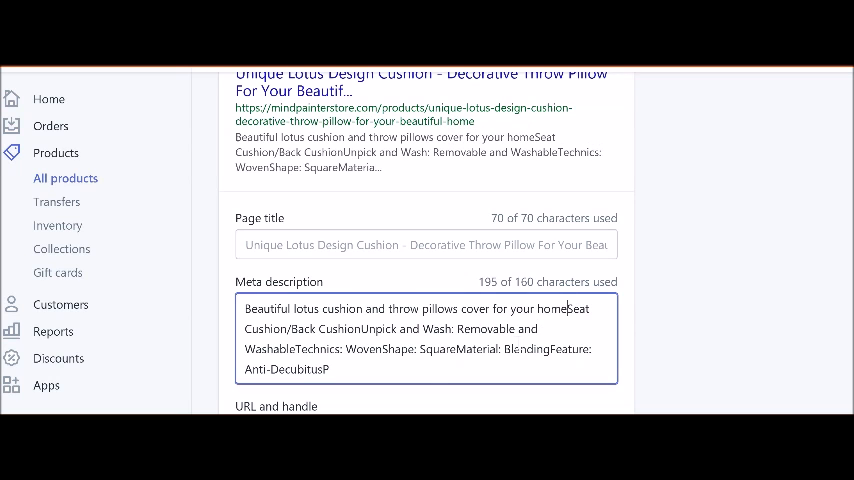
type(". Makes the perfect gift")
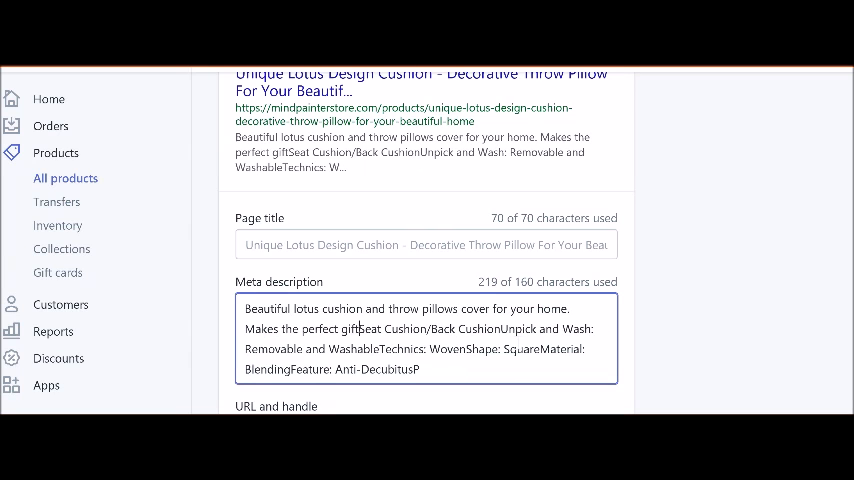
type("for a loved one.")
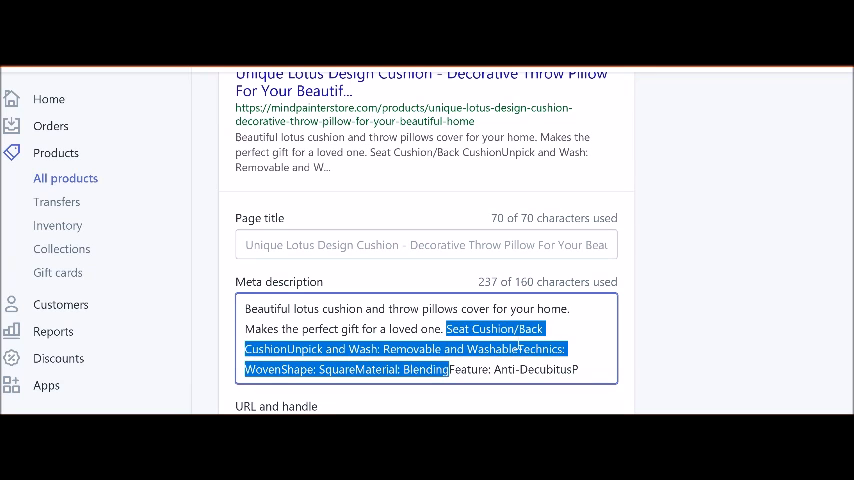
Delete the leftover specification text from the meta description and review the listing
key("Delete")
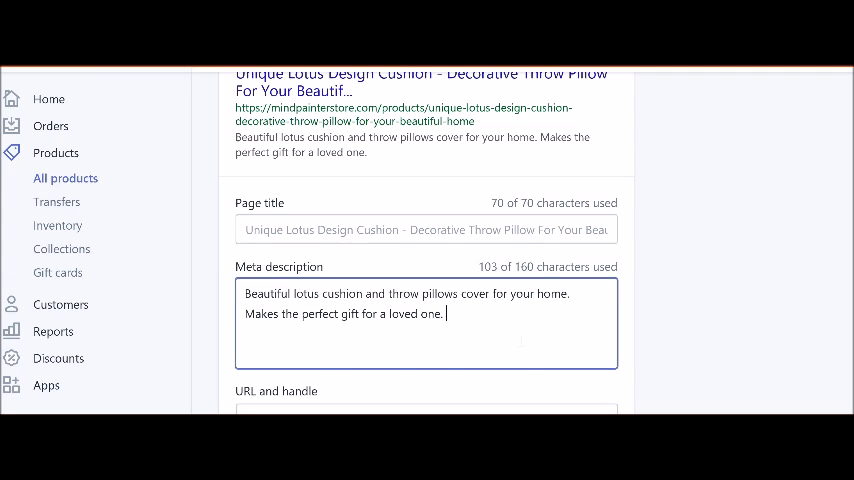
scroll("down", 3)
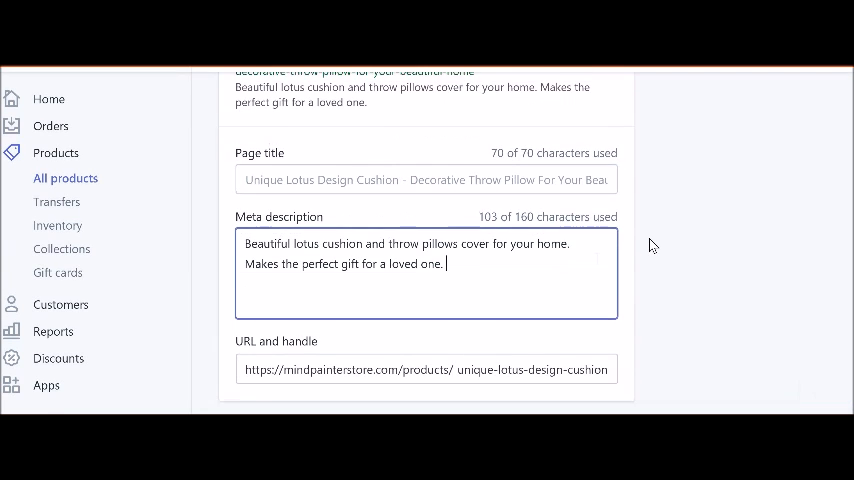
scroll("up", 3)
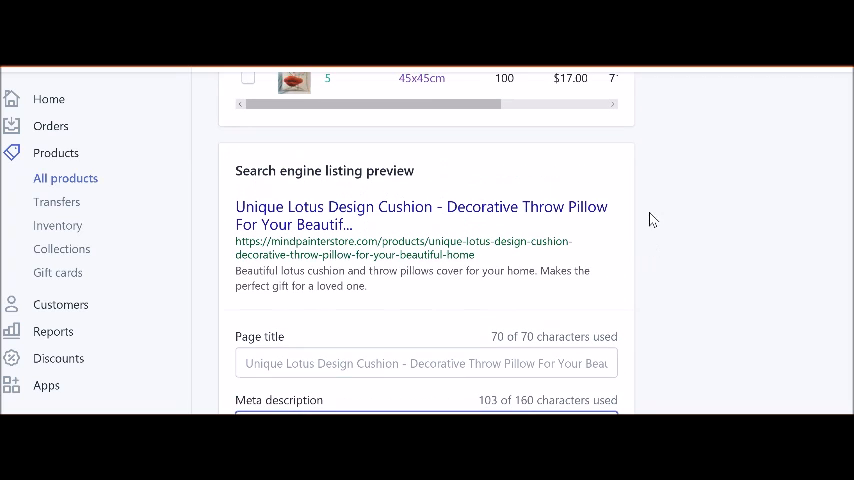
scroll("up", 3)
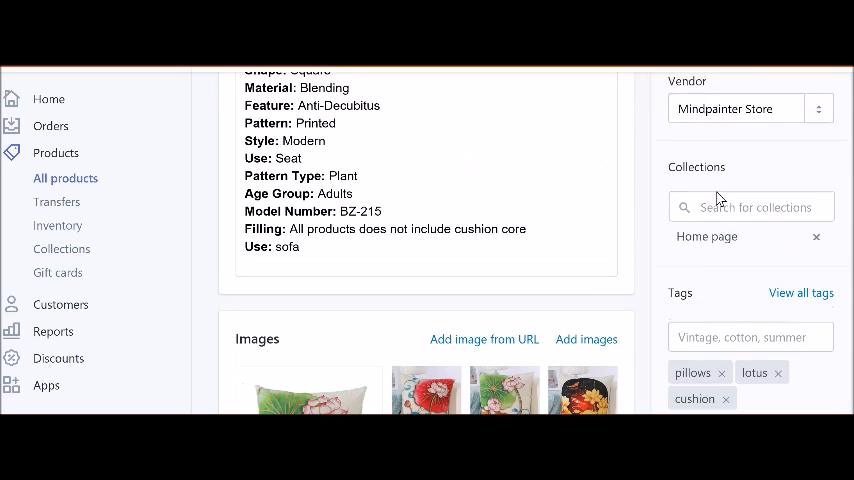
scroll("down", 3)
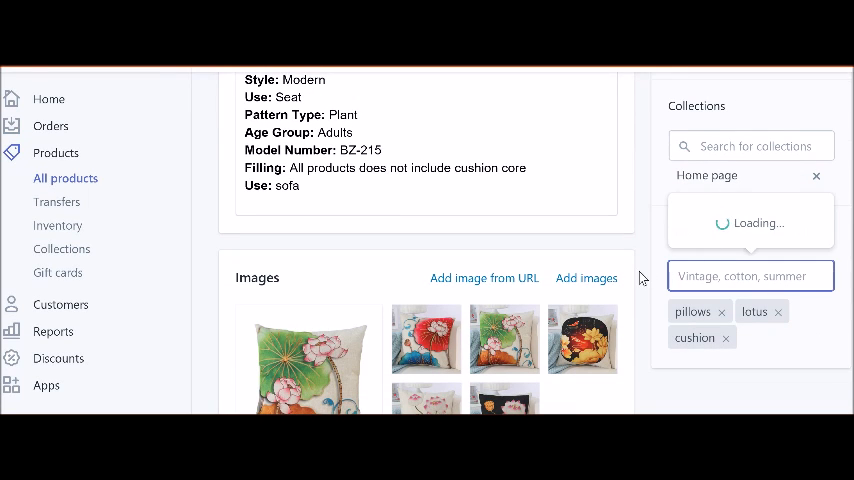
type("home")
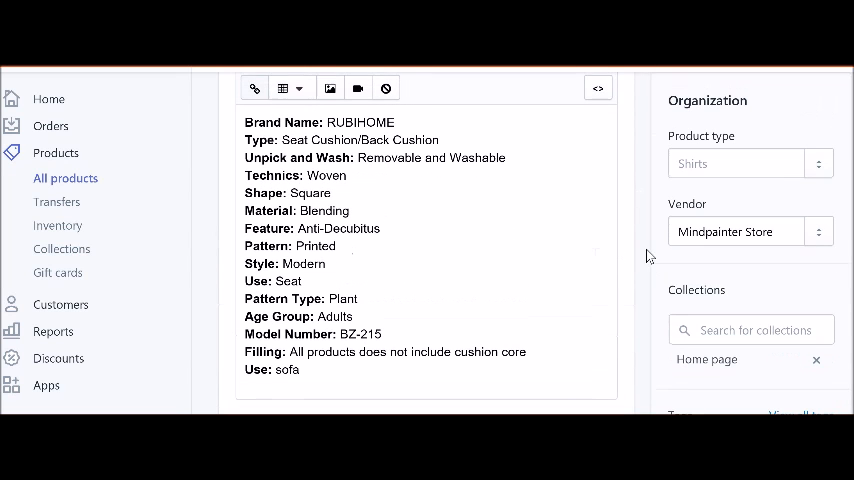
scroll("up", 3)
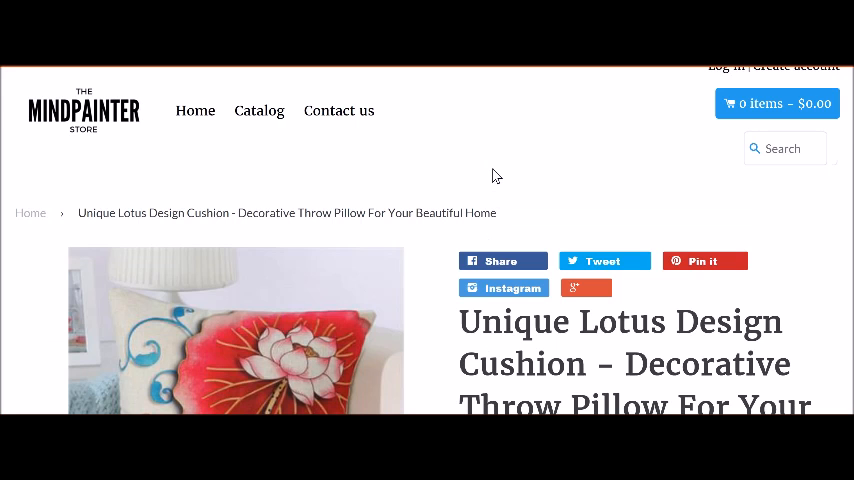
Check the lotus cushion's variant options on the store page and buy it for $17.00
scroll("down", 3)
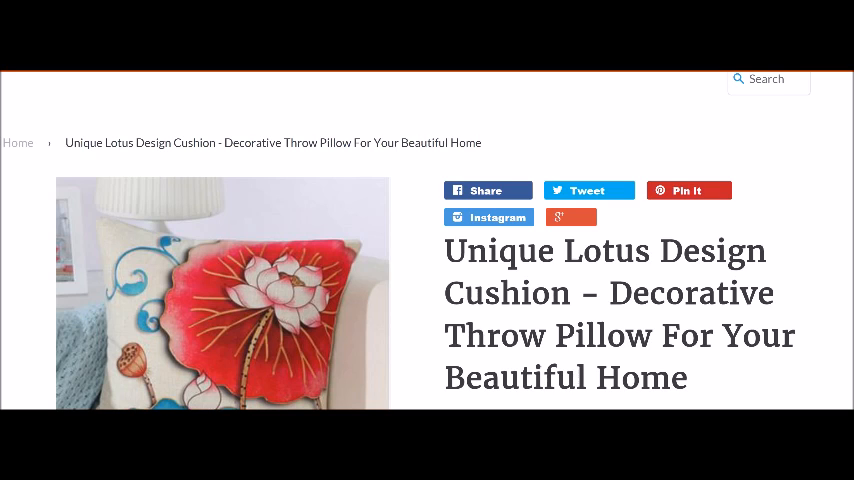
scroll("down", 3)
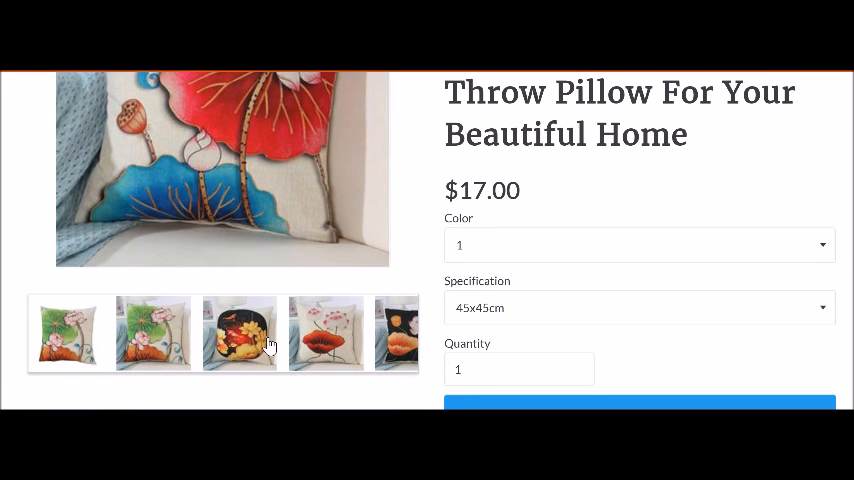
mouse_move(282, 342)
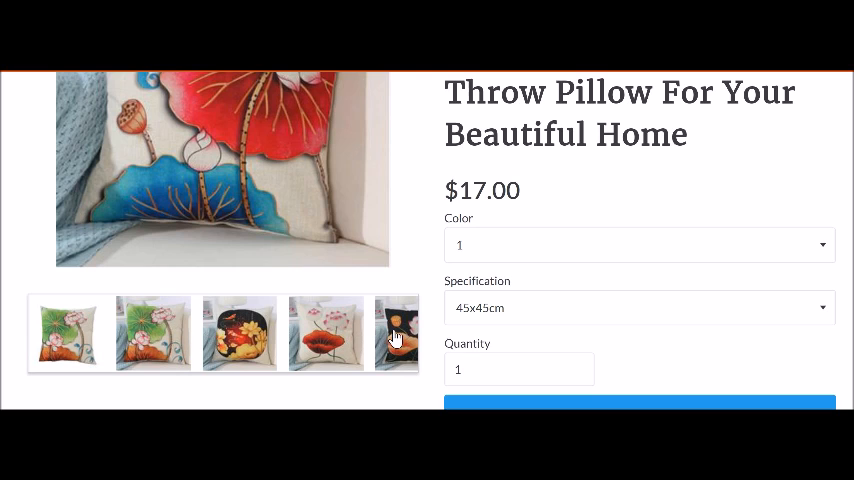
scroll("down", 3)
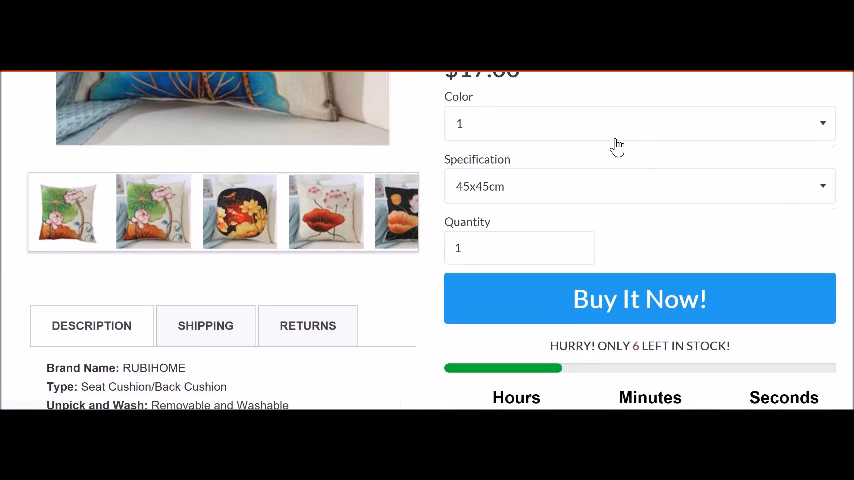
left_click(639, 186)
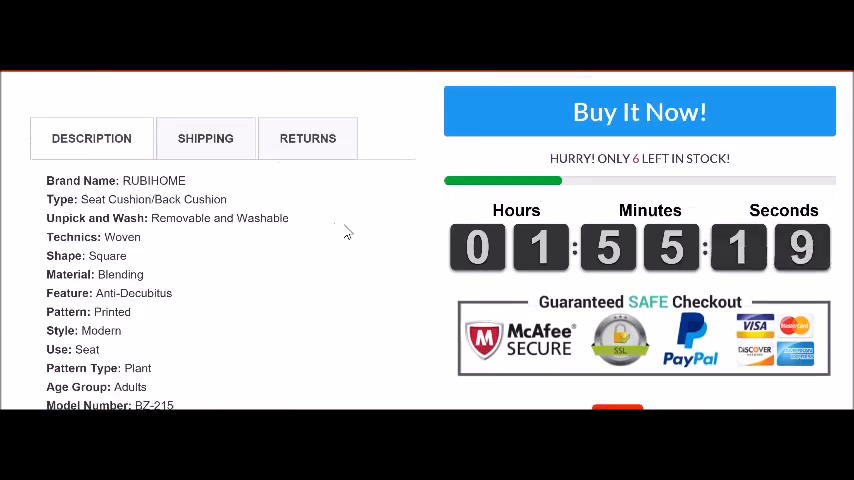
scroll("up", 3)
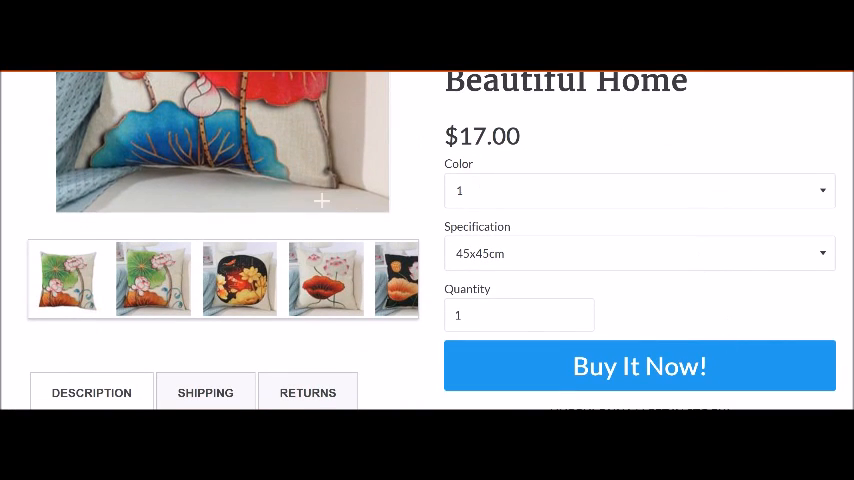
left_click(639, 365)
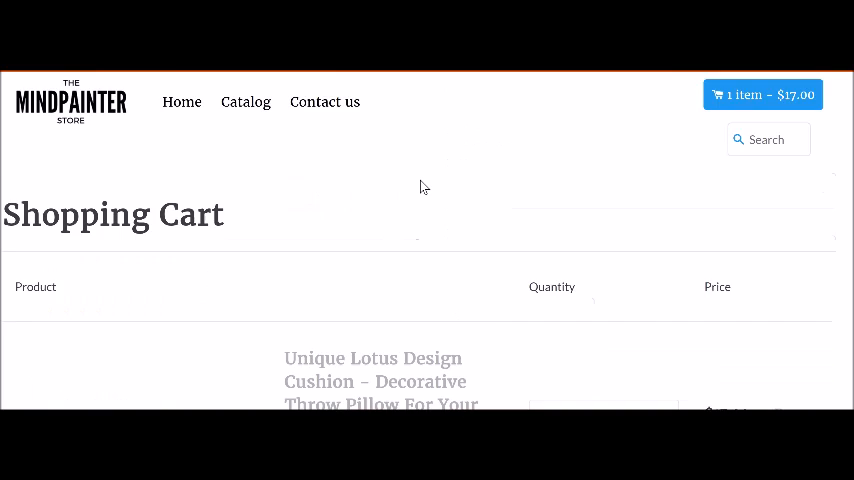
scroll("down", 3)
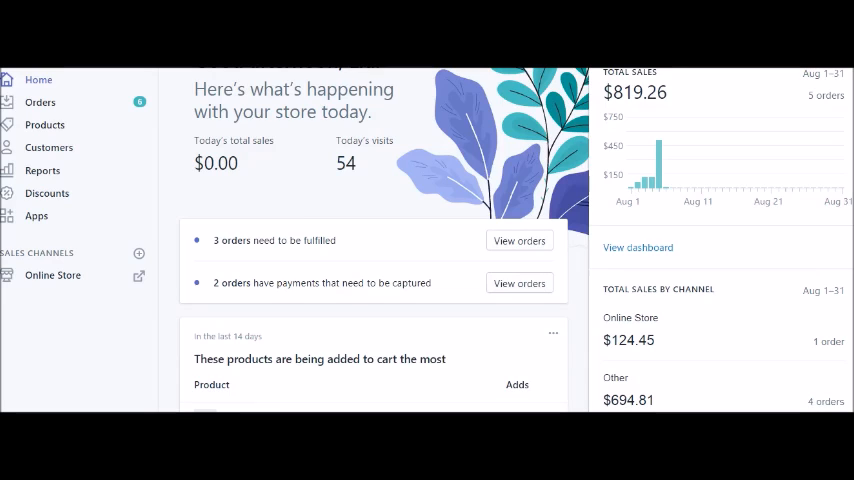
mouse_move(360, 180)
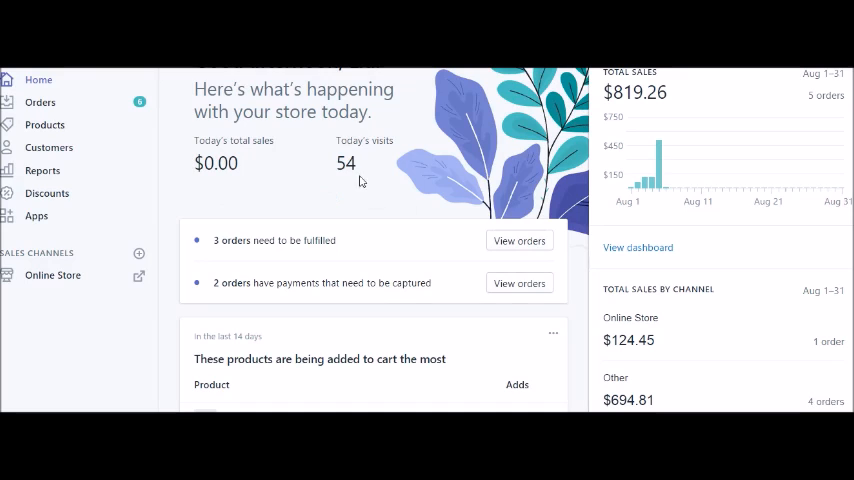
mouse_move(390, 208)
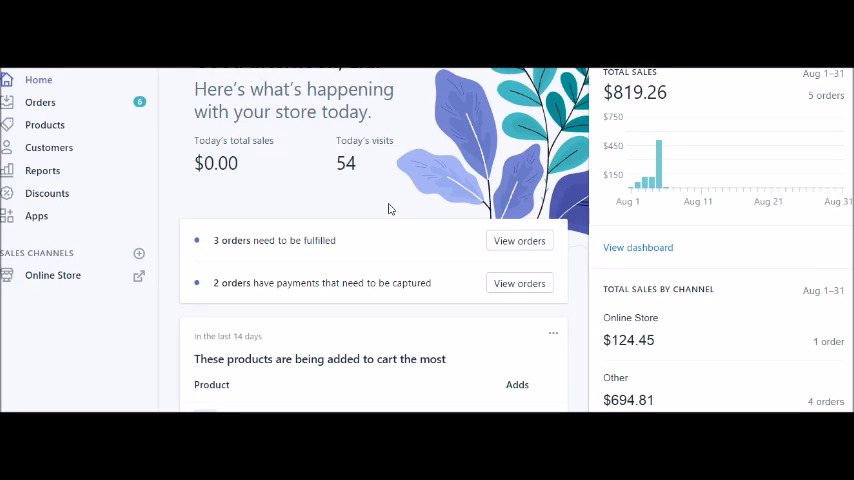
mouse_move(505, 194)
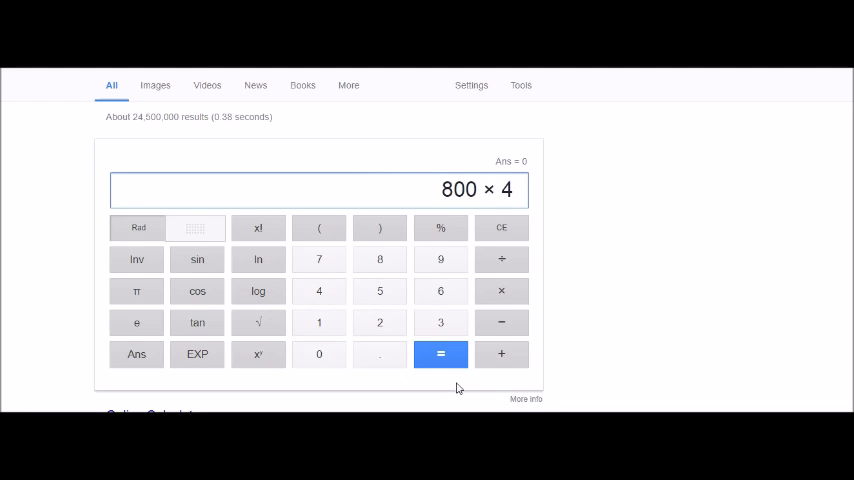
Compute 800 × 4 in Google's calculator to get 3200
left_click(440, 354)
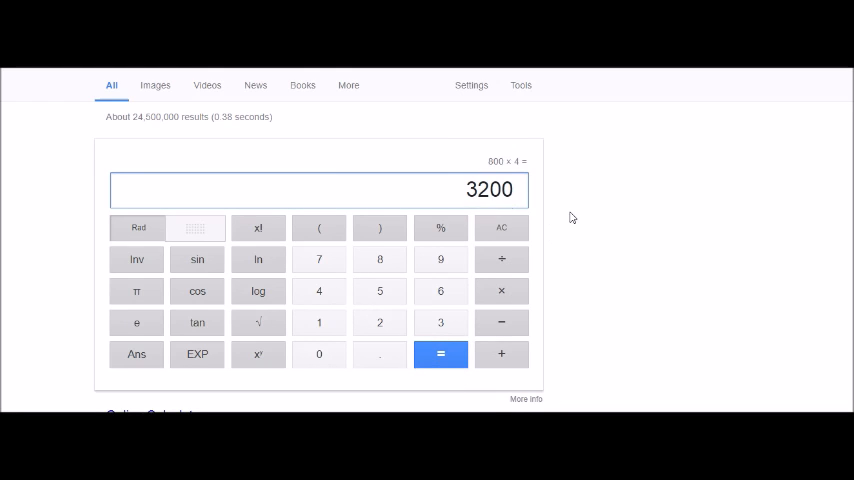
mouse_move(445, 173)
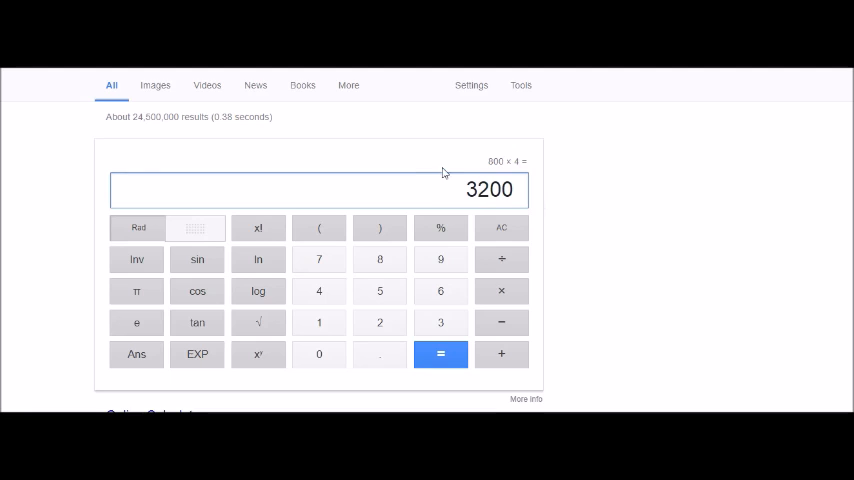
mouse_move(438, 161)
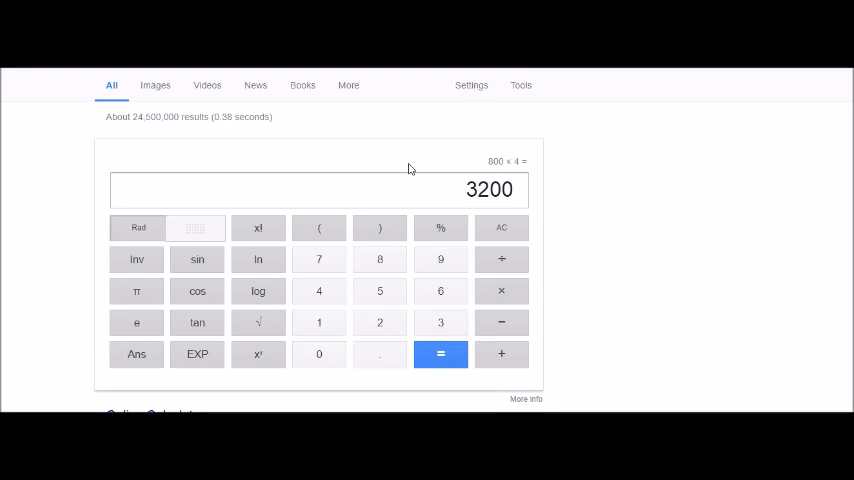
mouse_move(402, 167)
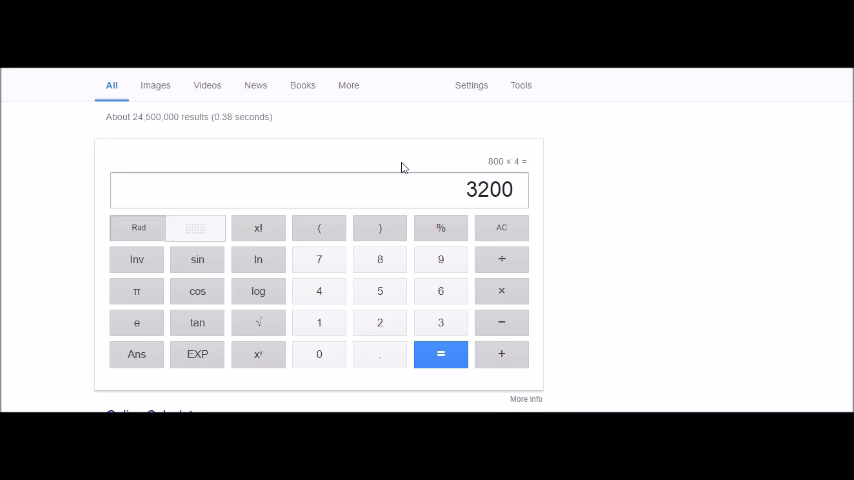
mouse_move(640, 249)
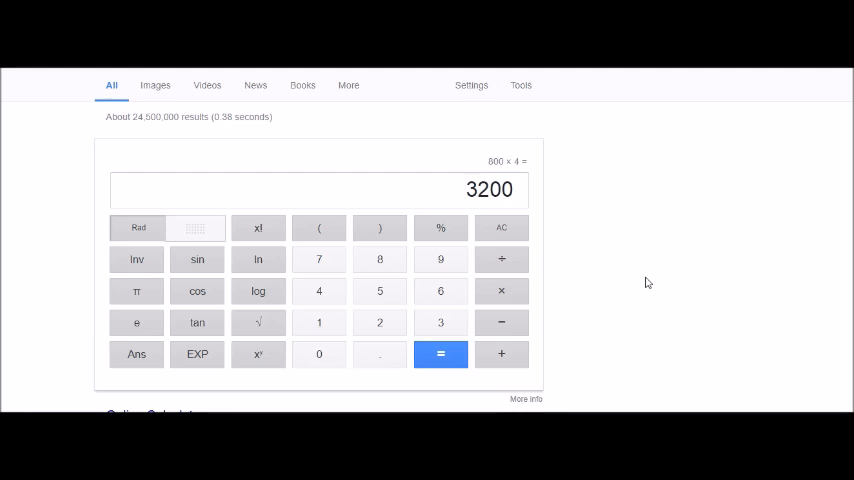
mouse_move(317, 156)
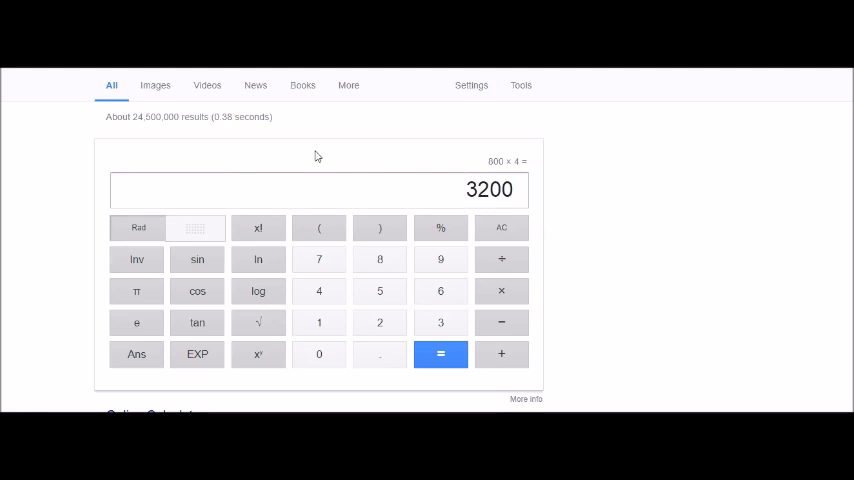